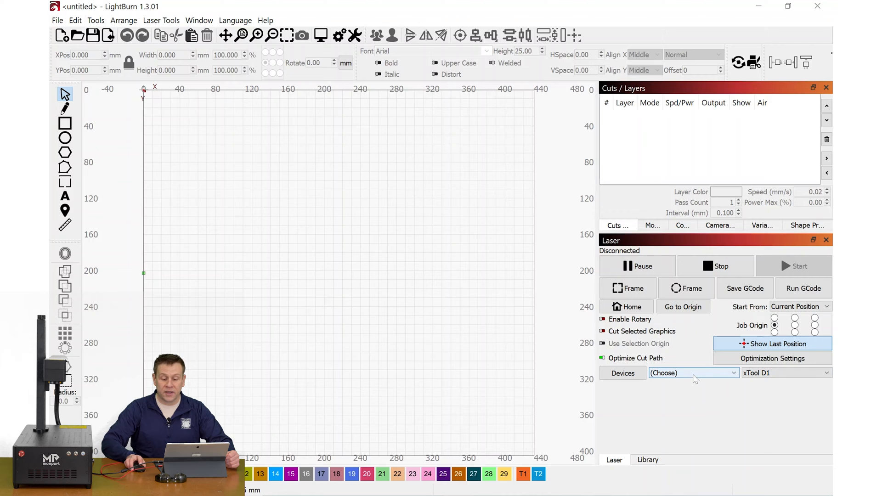
{"action": "mouse_move", "coordinate": [693, 373]}
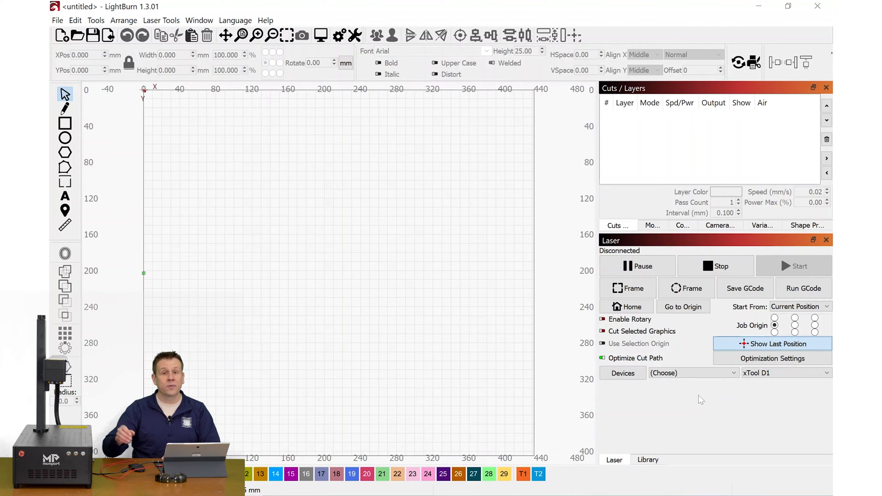
Step: Bring up the Devices list showing saved lasers such as xTool D1 and Comgo Z1
{"action": "left_click", "coordinate": [692, 373]}
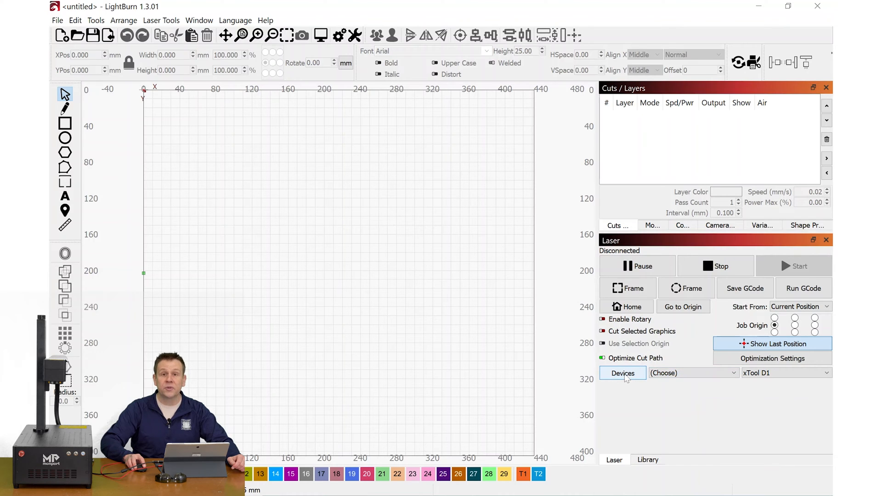
{"action": "left_click", "coordinate": [622, 374]}
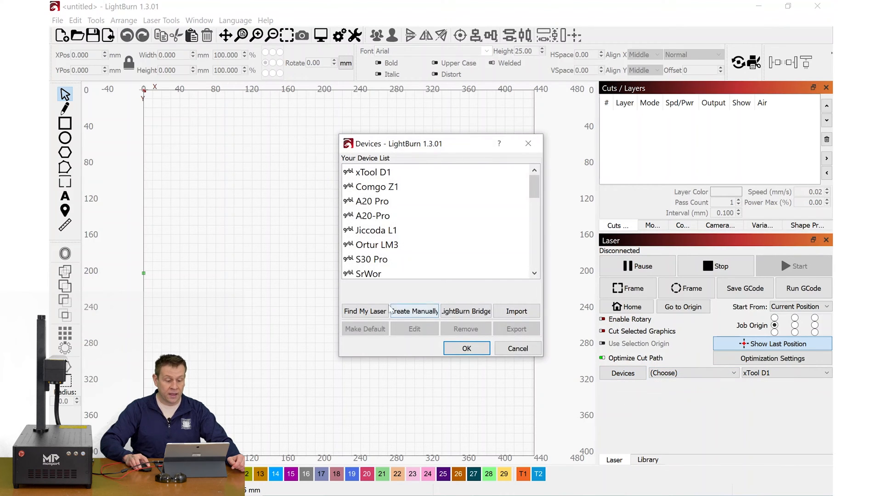
Step: Run Find My Laser over USB and add the detected JCZFiber (USB-Lite) laser
{"action": "left_click", "coordinate": [365, 312]}
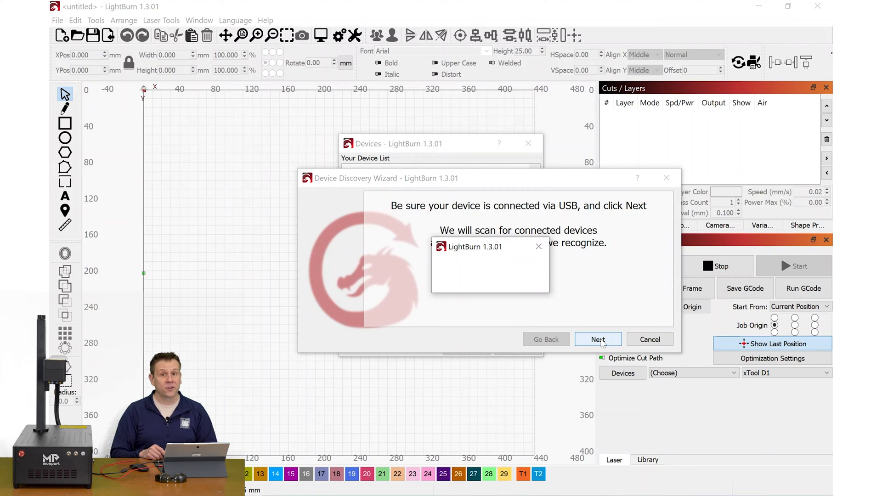
{"action": "left_click", "coordinate": [597, 340]}
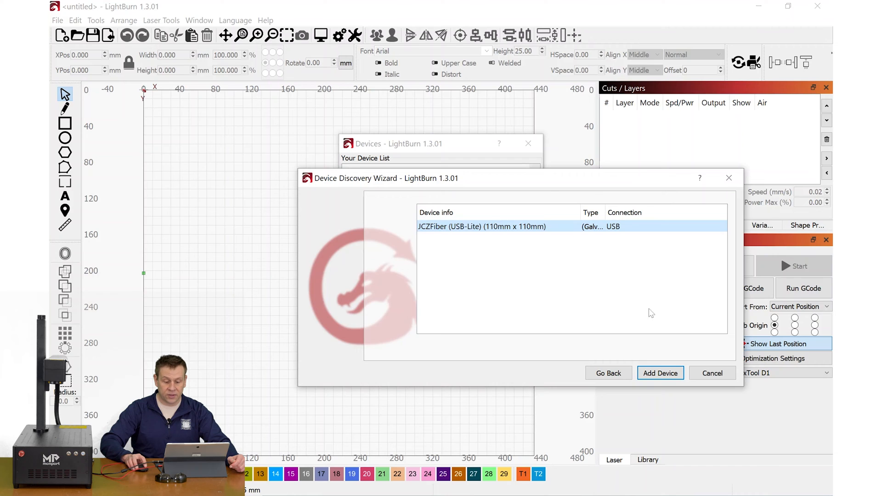
{"action": "left_click", "coordinate": [661, 373]}
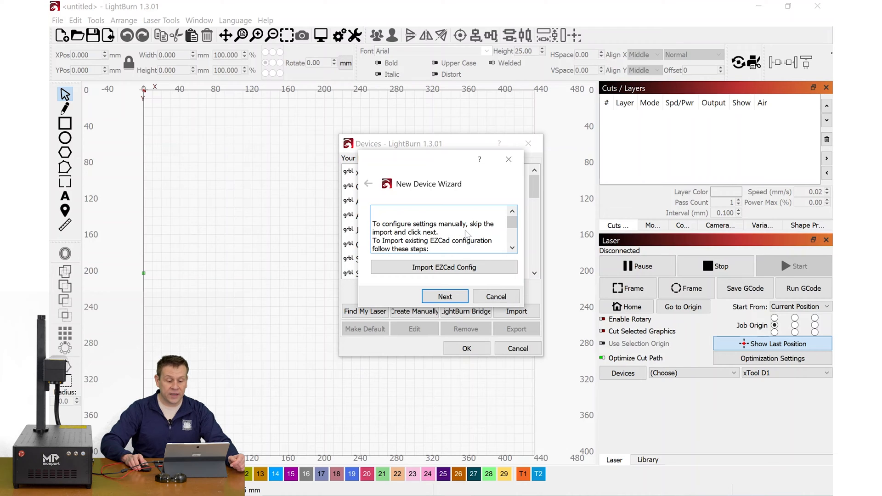
Step: Import the EZCad markcfg7 config from Documents > Monport GI30 > software 15 > software15 > plug
{"action": "left_click", "coordinate": [444, 267]}
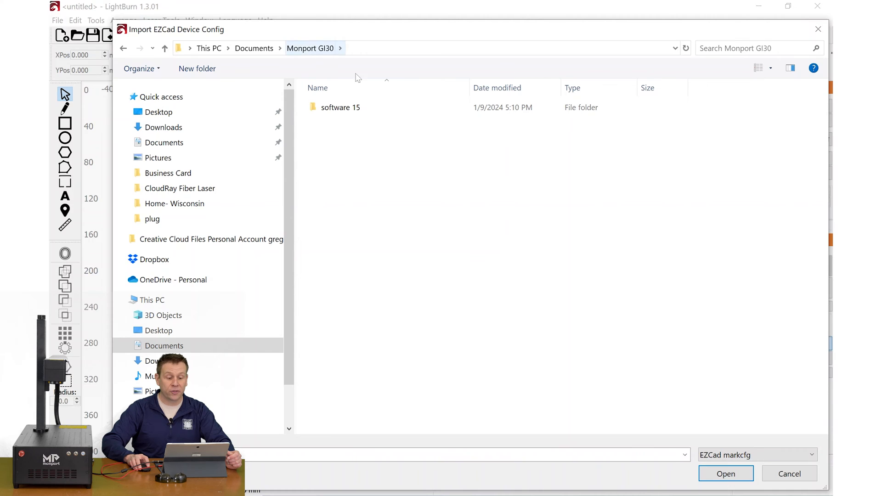
{"action": "left_click", "coordinate": [340, 107]}
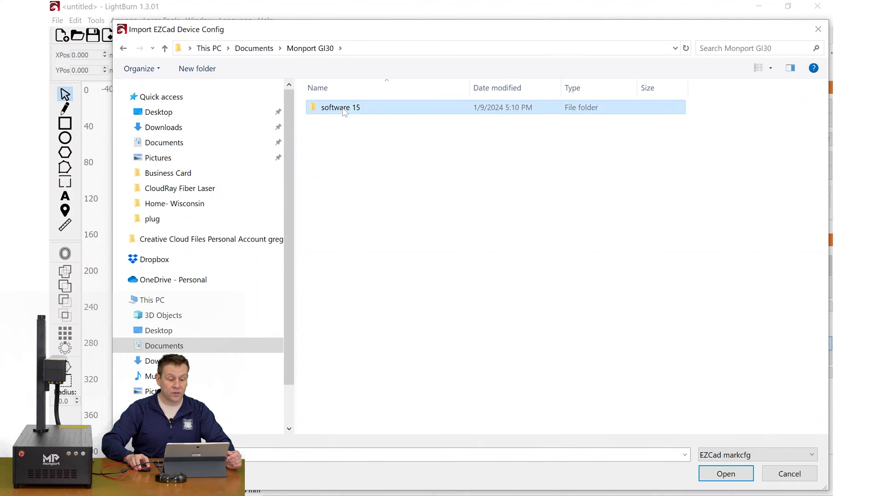
{"action": "double_click", "coordinate": [340, 108]}
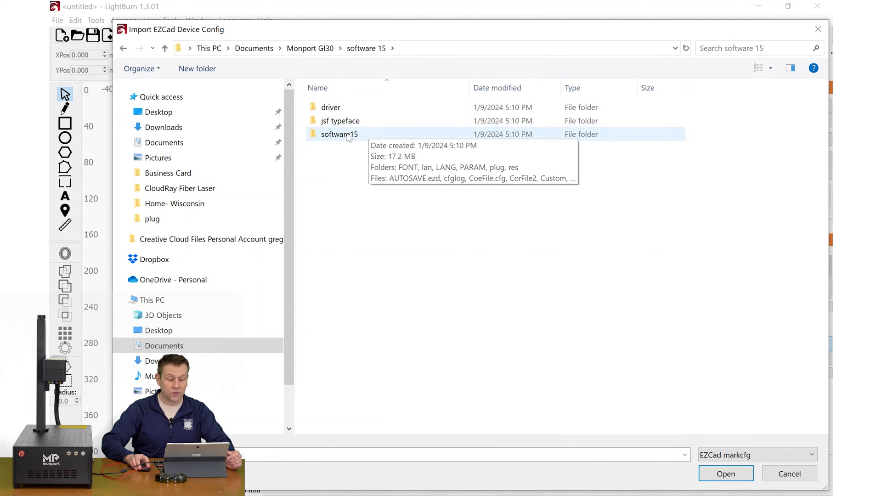
{"action": "double_click", "coordinate": [339, 134]}
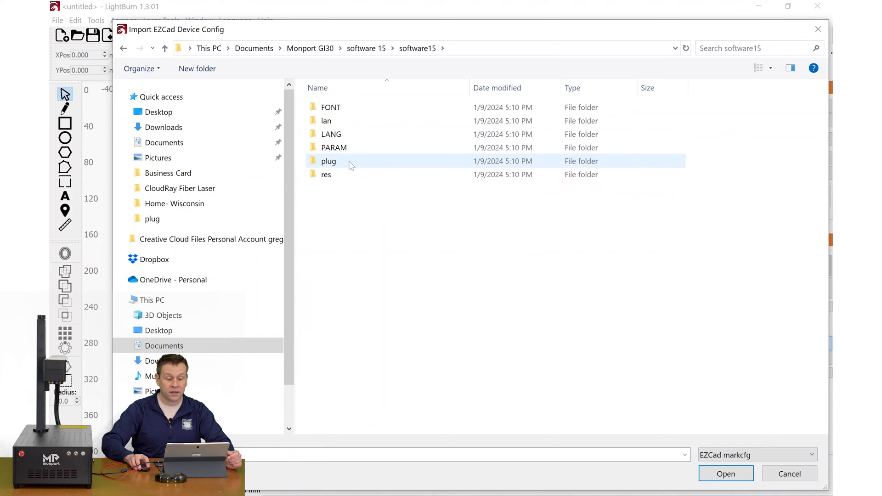
{"action": "double_click", "coordinate": [329, 161]}
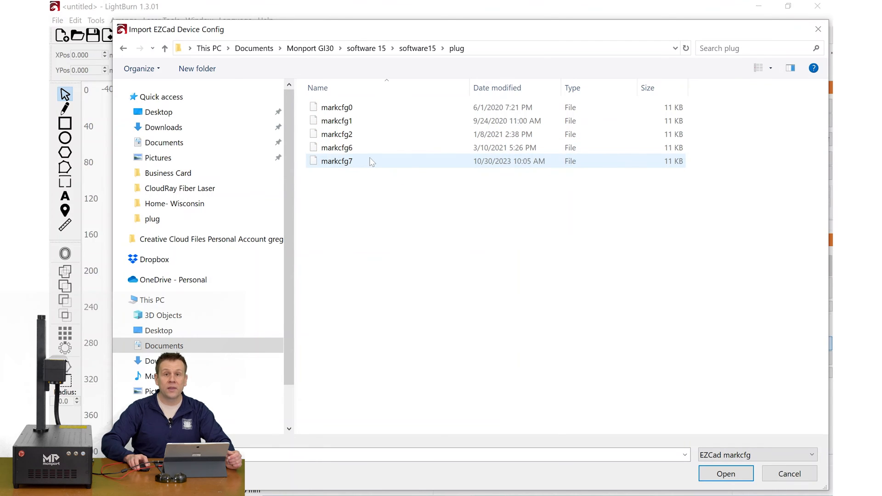
{"action": "mouse_move", "coordinate": [336, 161]}
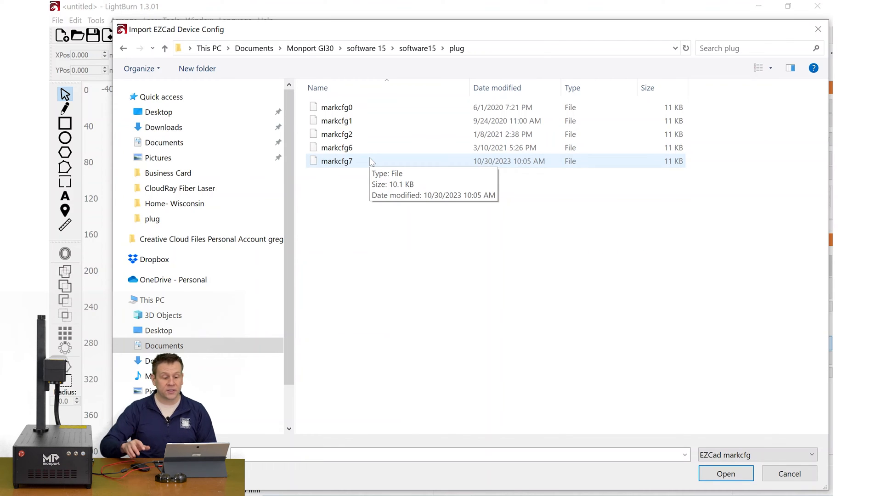
{"action": "mouse_move", "coordinate": [358, 164]}
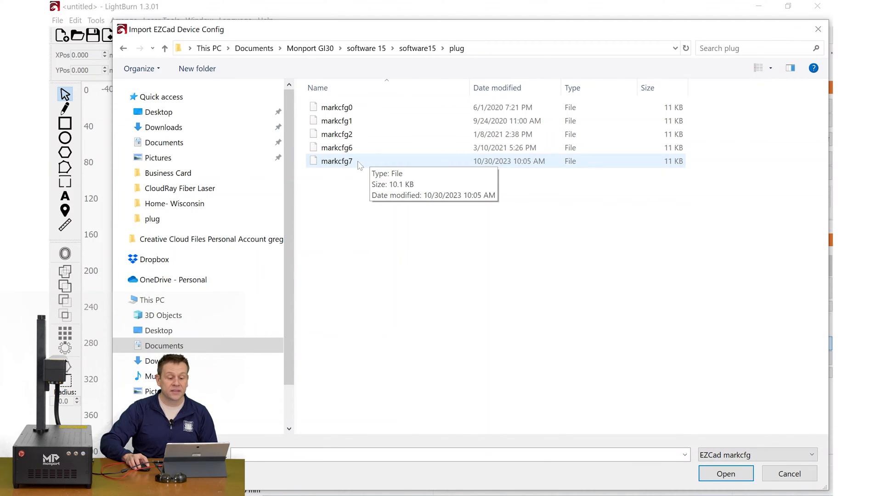
{"action": "left_click", "coordinate": [337, 161]}
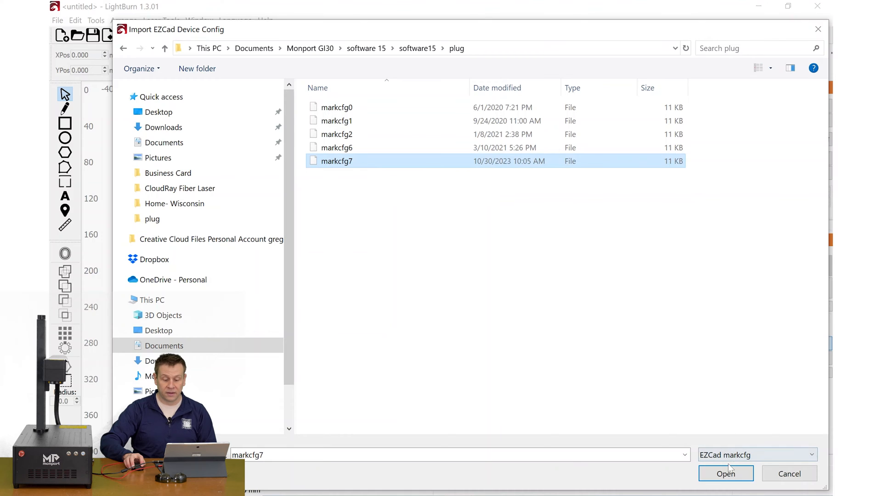
{"action": "left_click", "coordinate": [725, 473]}
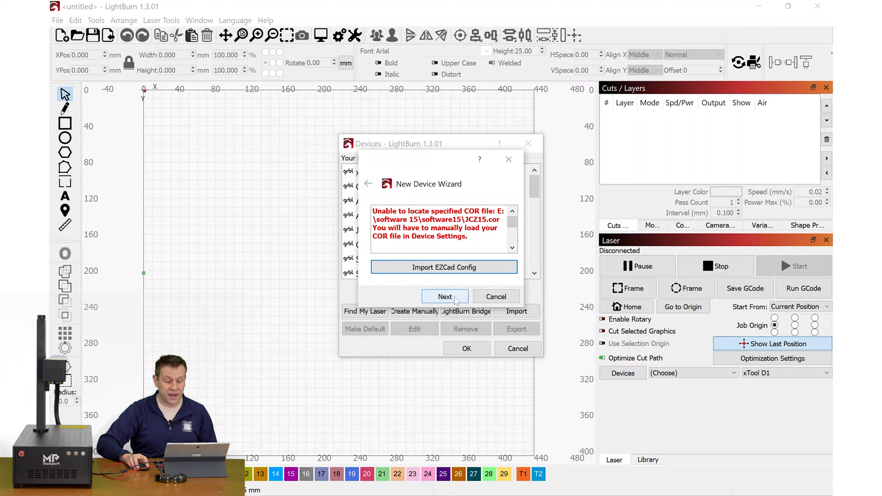
Step: Name the new device Monport GI30, keep the 166 × 166 mm work area and finish the wizard
{"action": "left_click", "coordinate": [444, 296]}
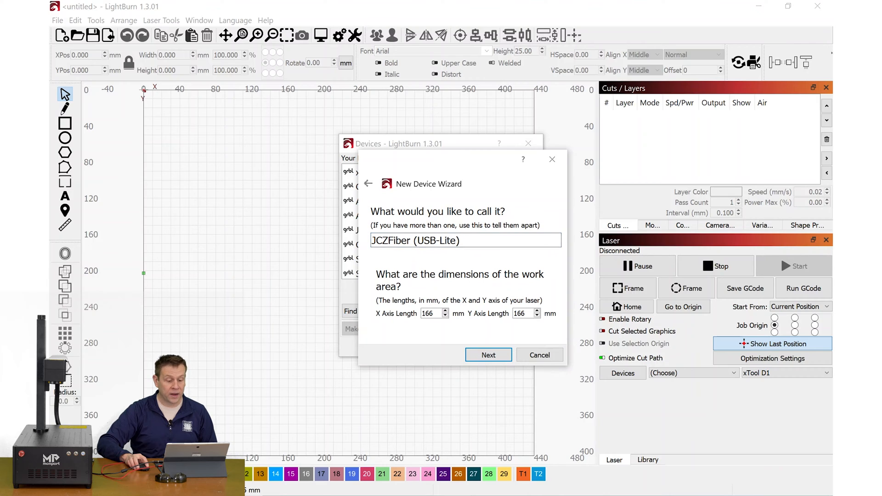
{"action": "triple_click", "coordinate": [415, 240]}
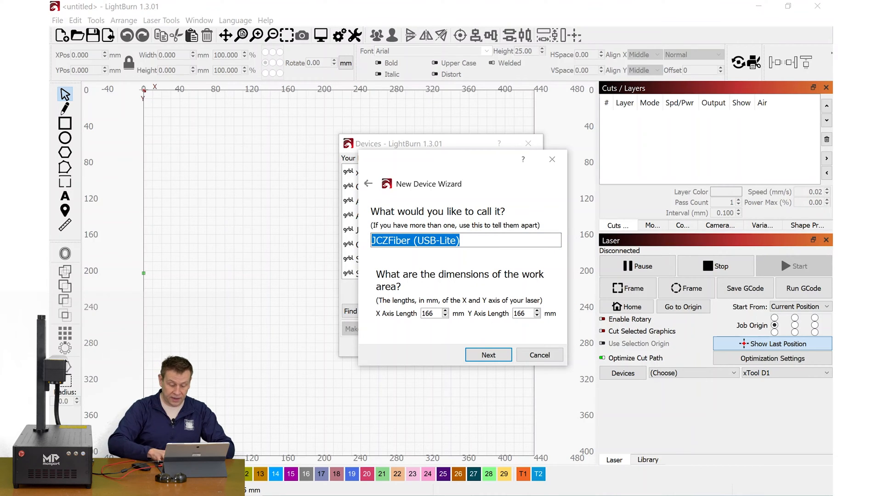
{"action": "type", "text": "Monport"}
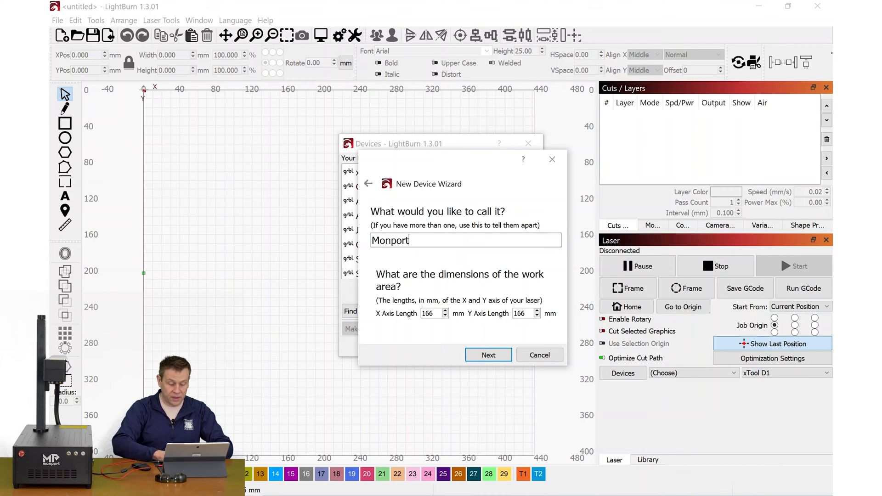
{"action": "type", "text": "GI30"}
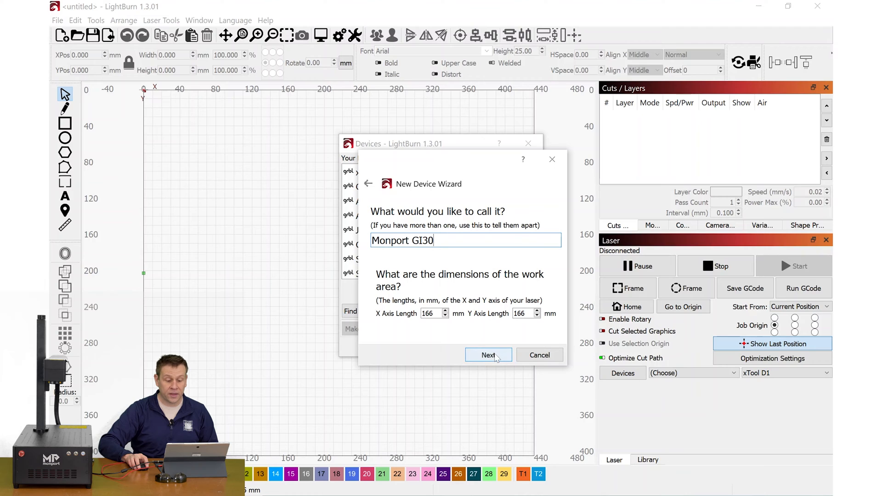
{"action": "left_click", "coordinate": [487, 355]}
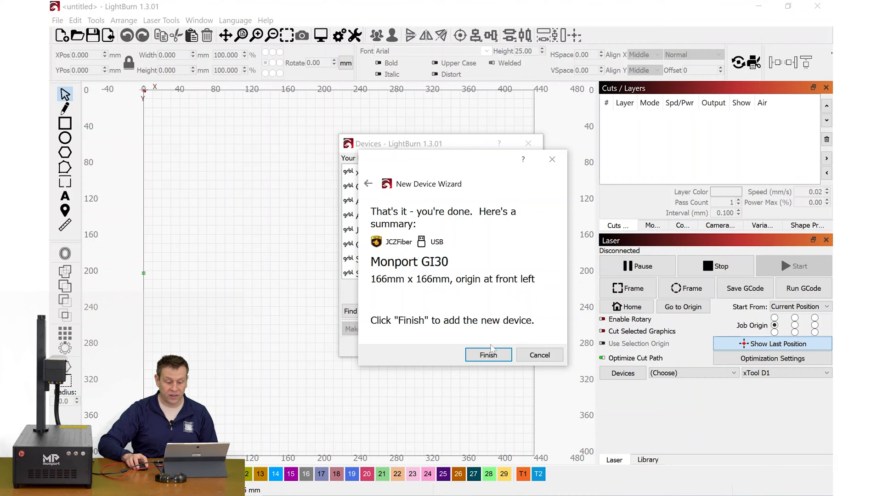
{"action": "left_click", "coordinate": [488, 355]}
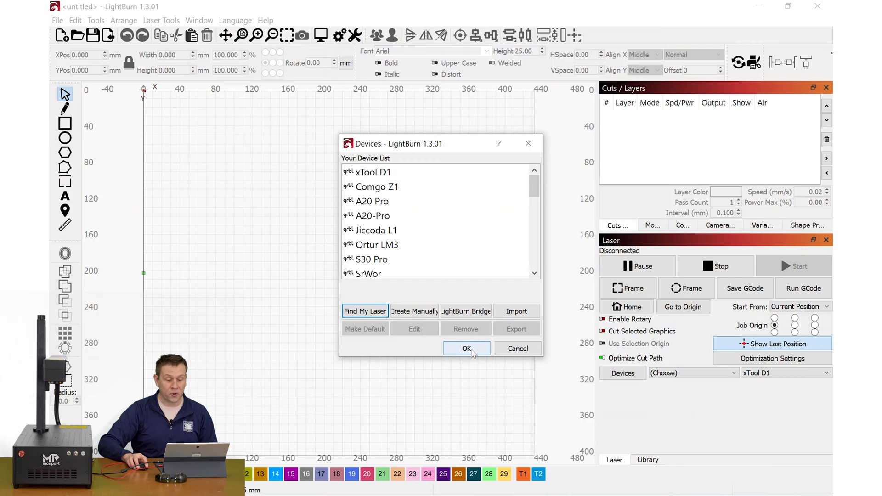
Step: Close the device list and make Monport GI30 the active laser, showing Ready over USB-Lite
{"action": "left_click", "coordinate": [467, 348]}
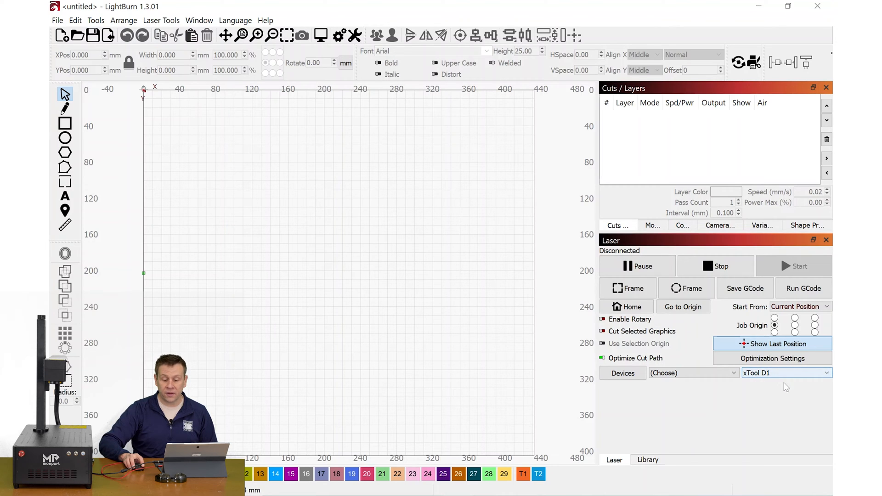
{"action": "left_click", "coordinate": [825, 372]}
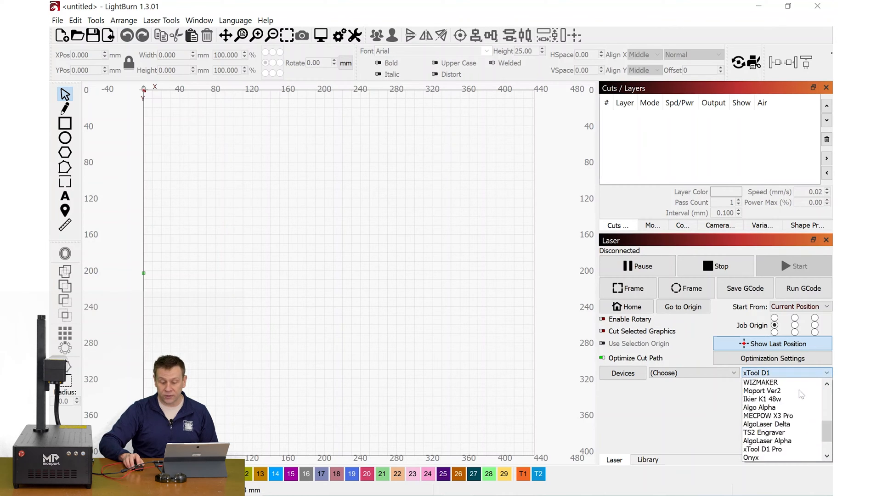
{"action": "scroll", "scroll_direction": "down", "scroll_amount": 3}
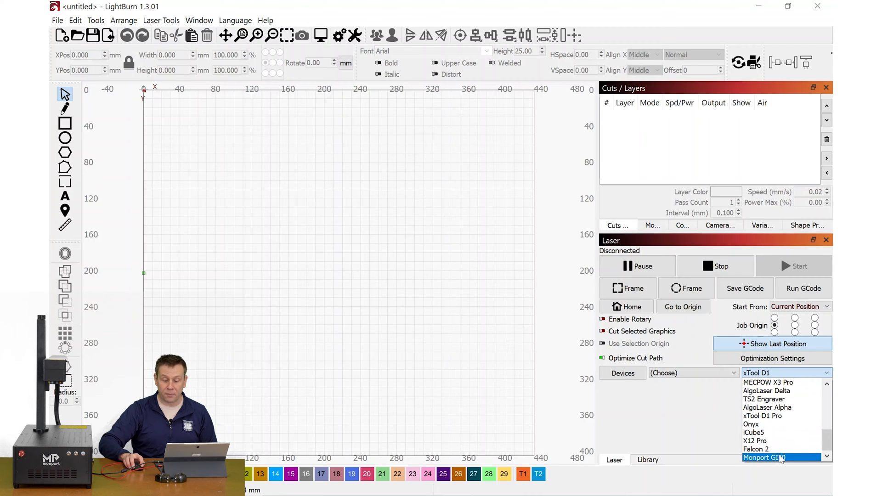
{"action": "left_click", "coordinate": [764, 458]}
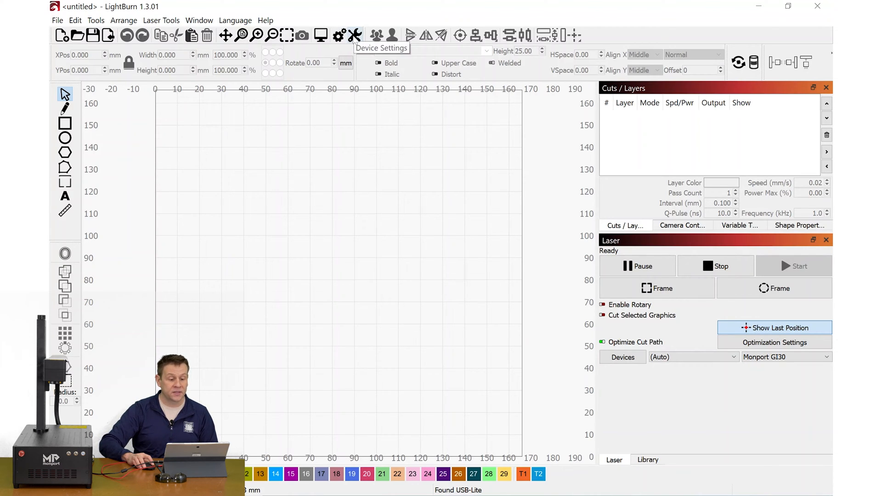
Step: Load the JCZ15.cor lens correction file into the Monport GI30 device settings and save them
{"action": "left_click", "coordinate": [355, 35]}
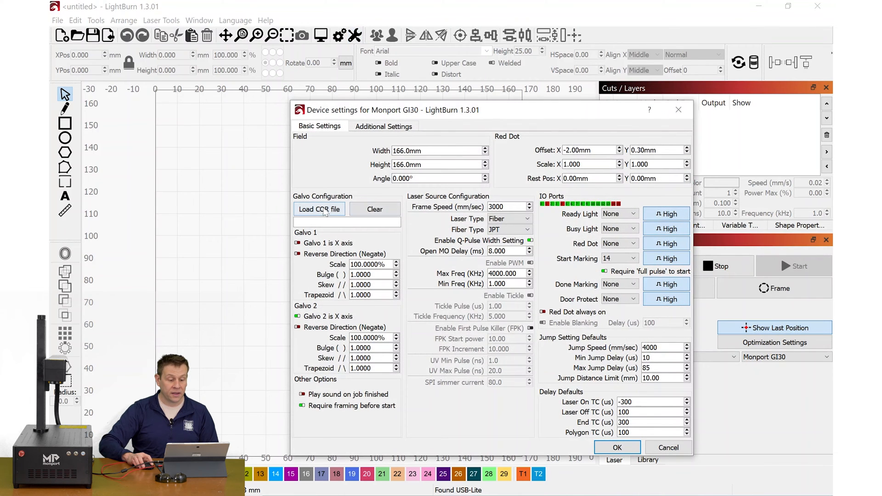
{"action": "mouse_move", "coordinate": [319, 208]}
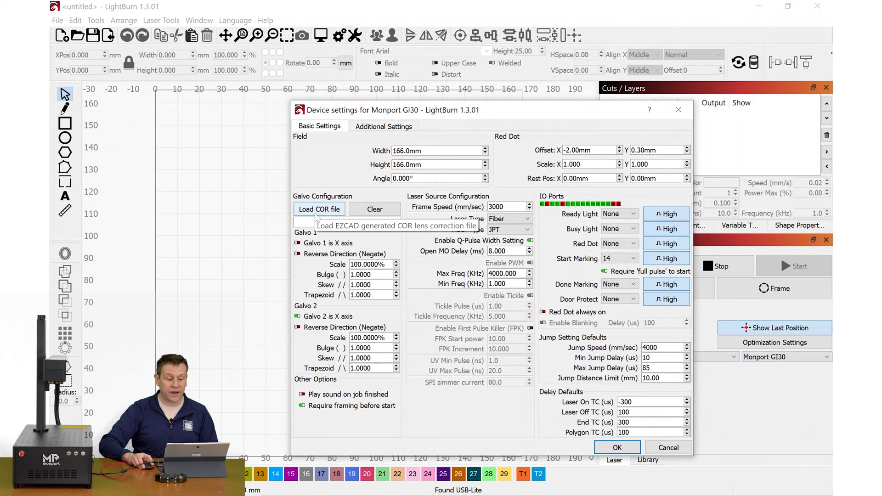
{"action": "left_click", "coordinate": [319, 209]}
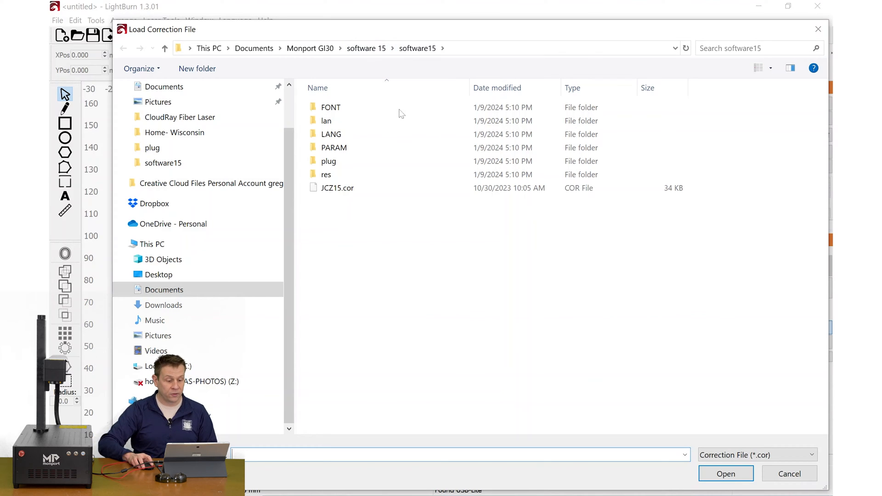
{"action": "left_click", "coordinate": [337, 187]}
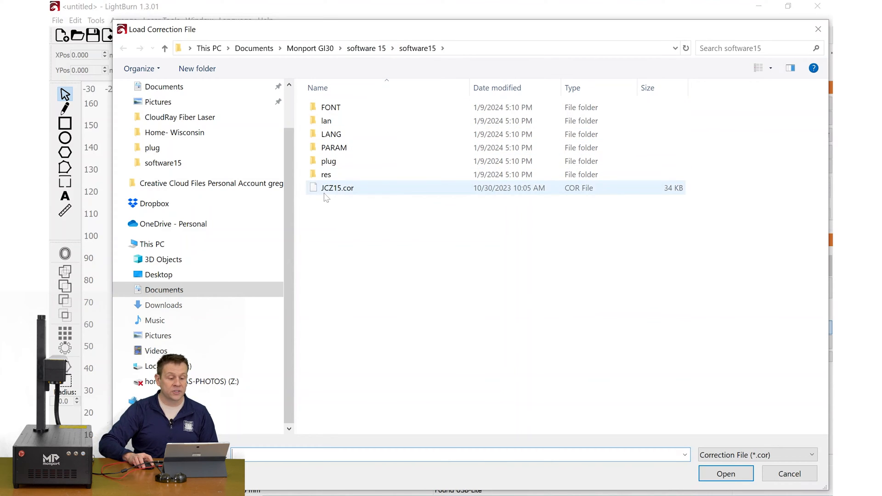
{"action": "mouse_move", "coordinate": [334, 194]}
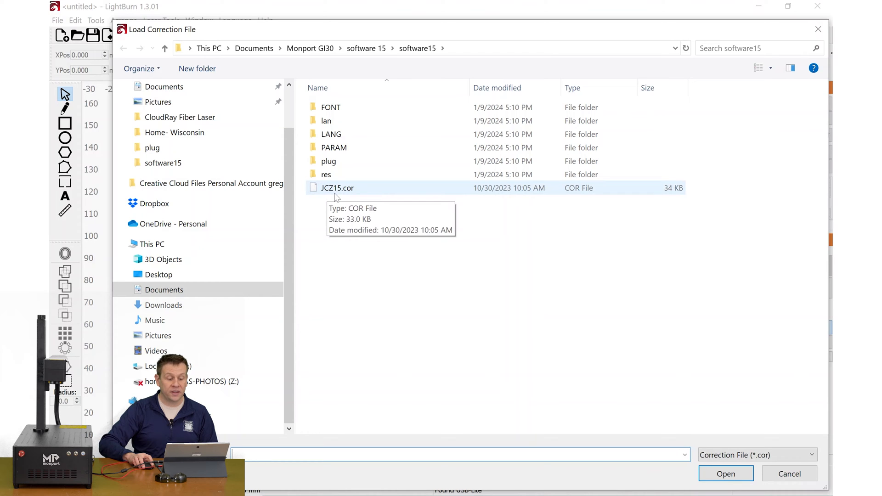
{"action": "left_click", "coordinate": [337, 187]}
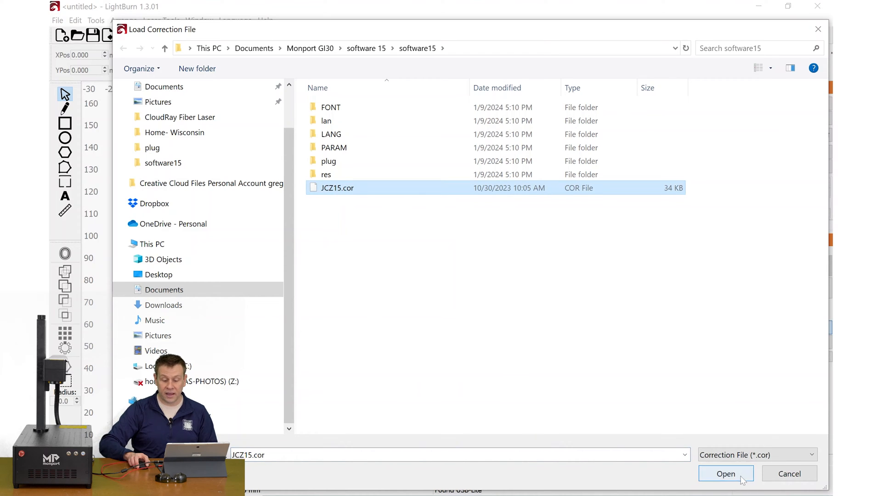
{"action": "left_click", "coordinate": [726, 473]}
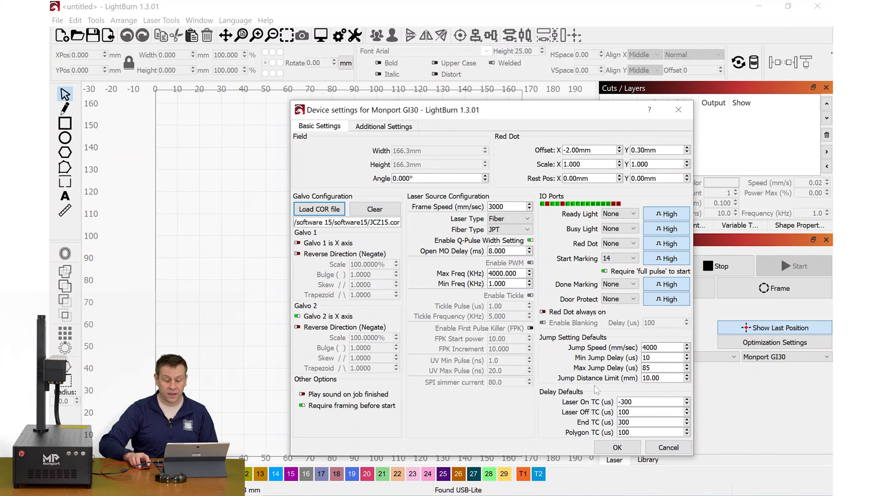
{"action": "left_click", "coordinate": [618, 448]}
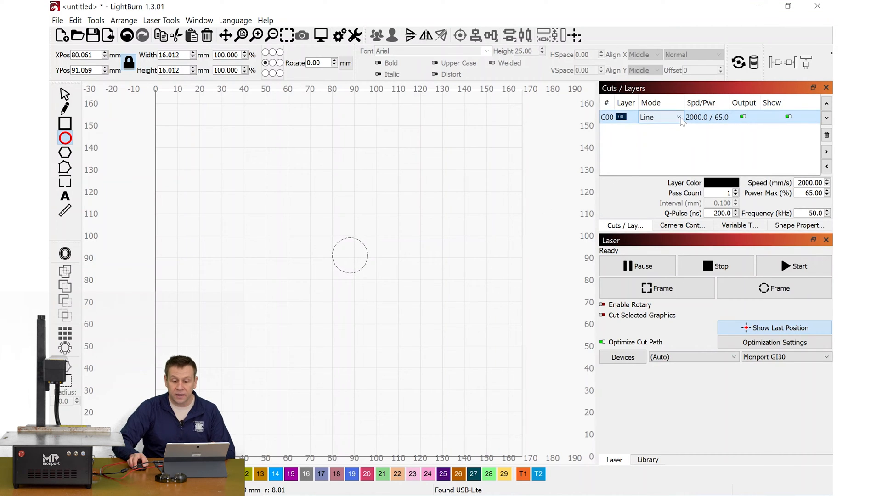
Step: Set the circle's layer C00 to Fill mode at 1200 mm/s with a 0.106 mm interval
{"action": "left_click", "coordinate": [679, 117]}
{"action": "type", "text": "1200"}
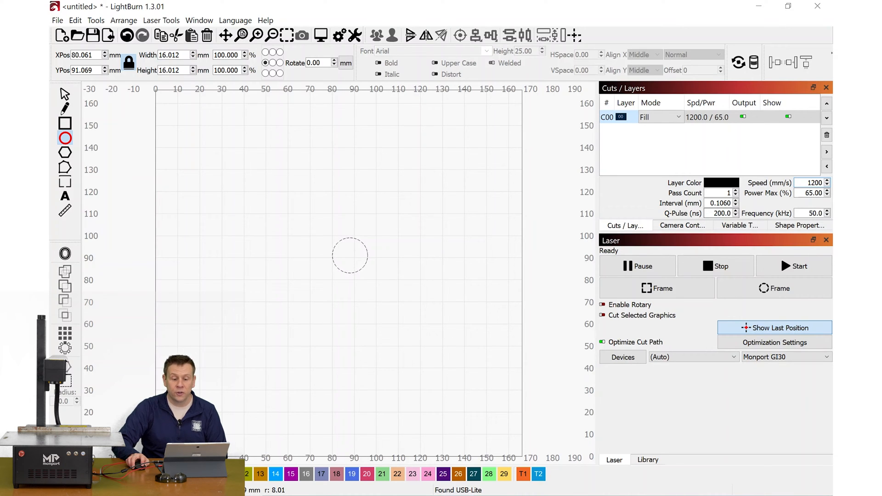
{"action": "left_click", "coordinate": [349, 255]}
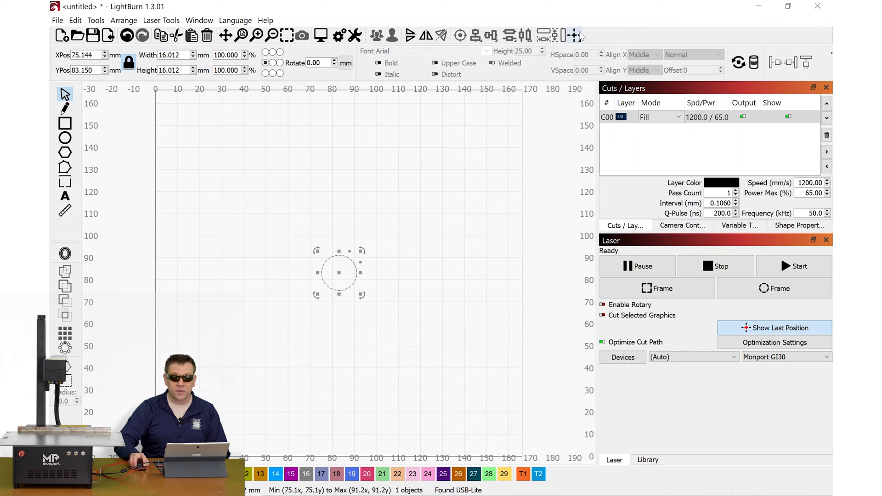
Step: Center the 16 mm circle in the 166 mm field and deselect it
{"action": "left_click", "coordinate": [575, 35]}
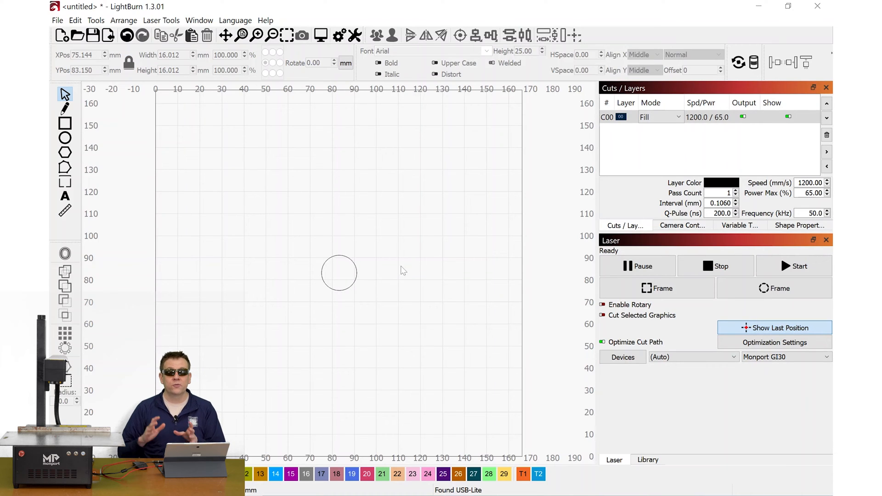
{"action": "mouse_move", "coordinate": [320, 247]}
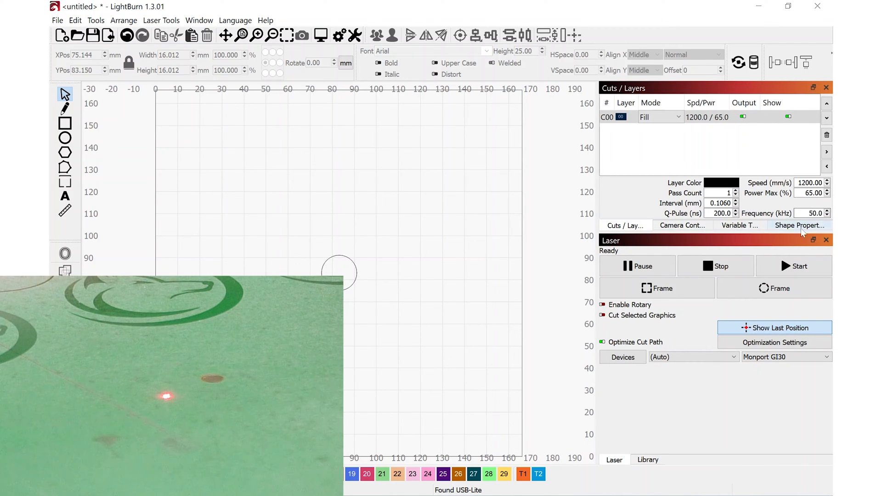
Step: Live-frame the circle's contour on the material, then start the job to engrave it once
{"action": "left_click", "coordinate": [774, 287]}
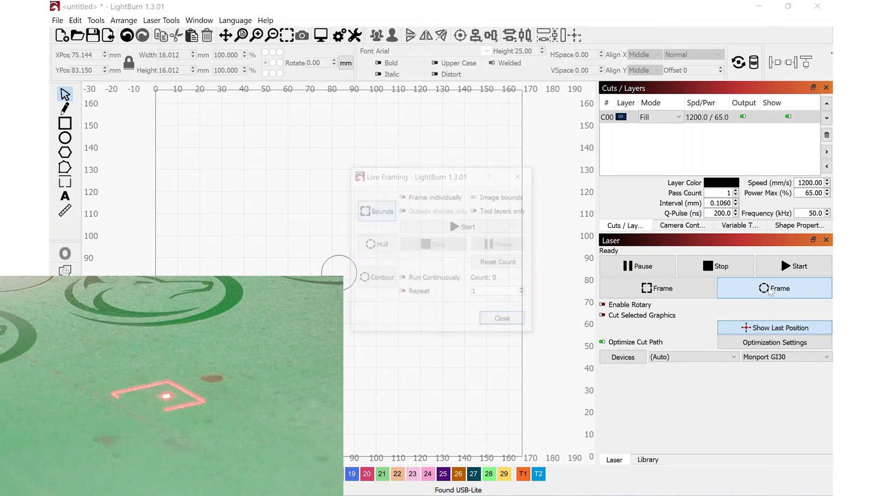
{"action": "left_click", "coordinate": [774, 288]}
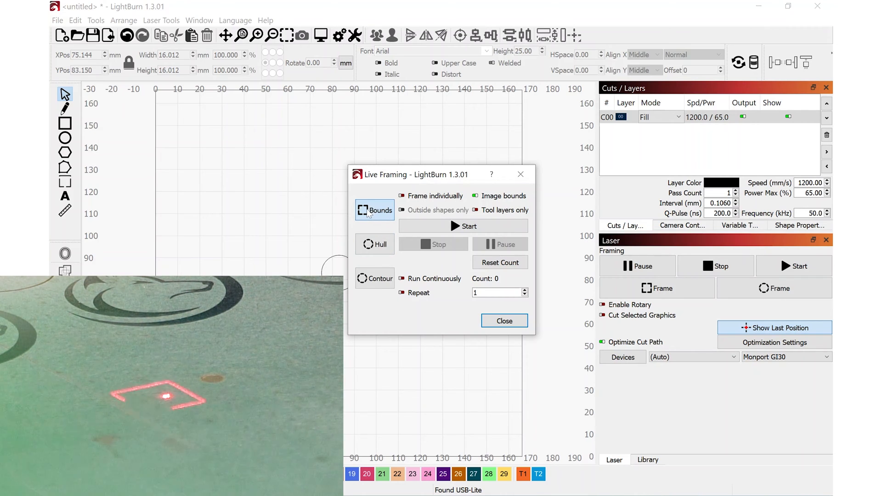
{"action": "mouse_move", "coordinate": [375, 210]}
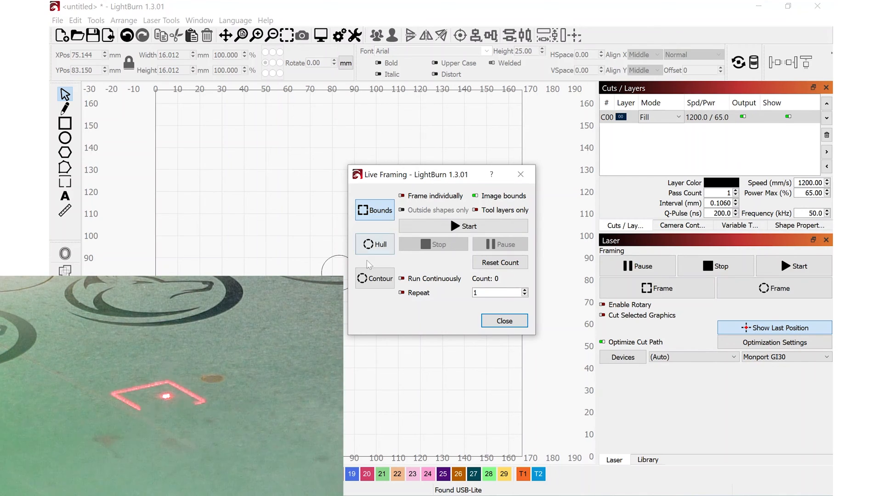
{"action": "left_click", "coordinate": [375, 278]}
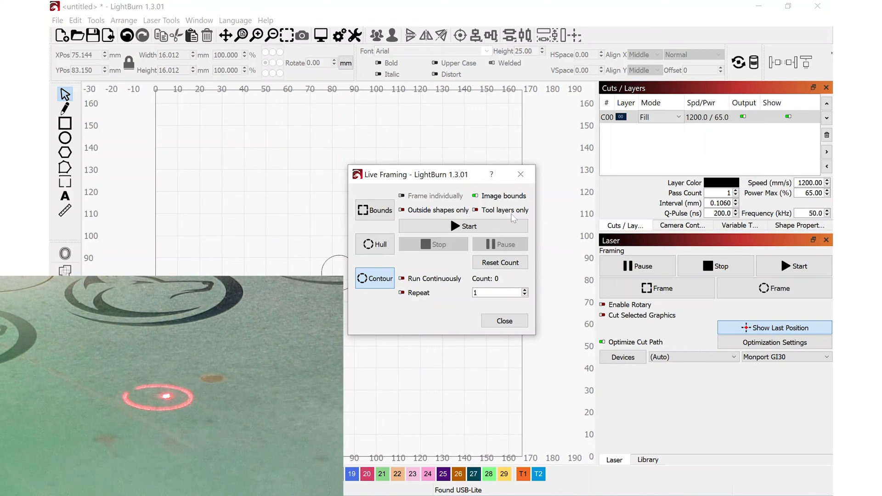
{"action": "mouse_move", "coordinate": [467, 226]}
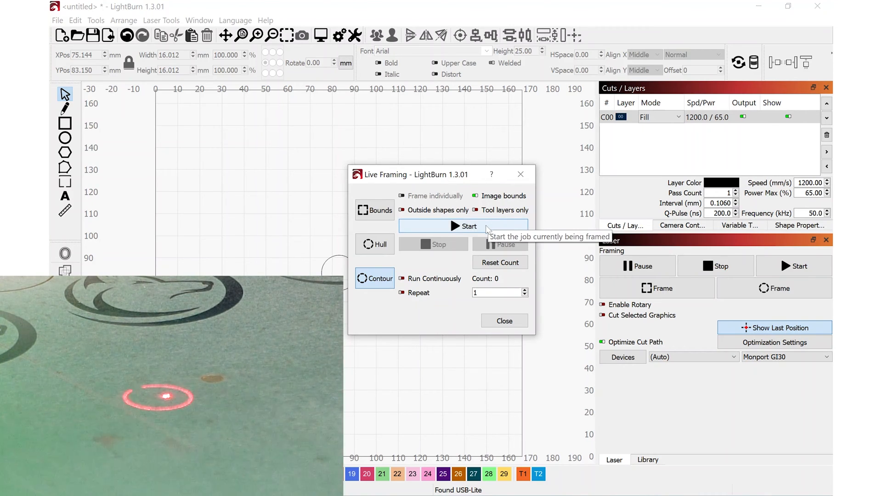
{"action": "left_click", "coordinate": [463, 226]}
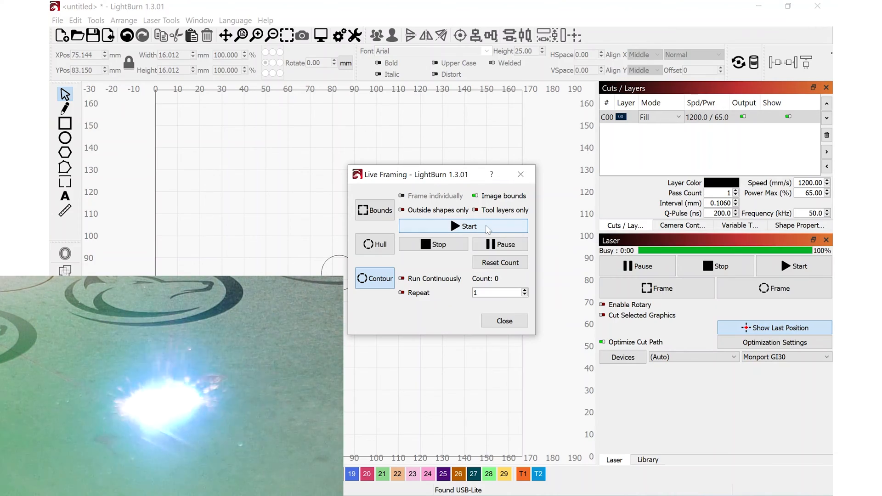
{"action": "left_click", "coordinate": [463, 227]}
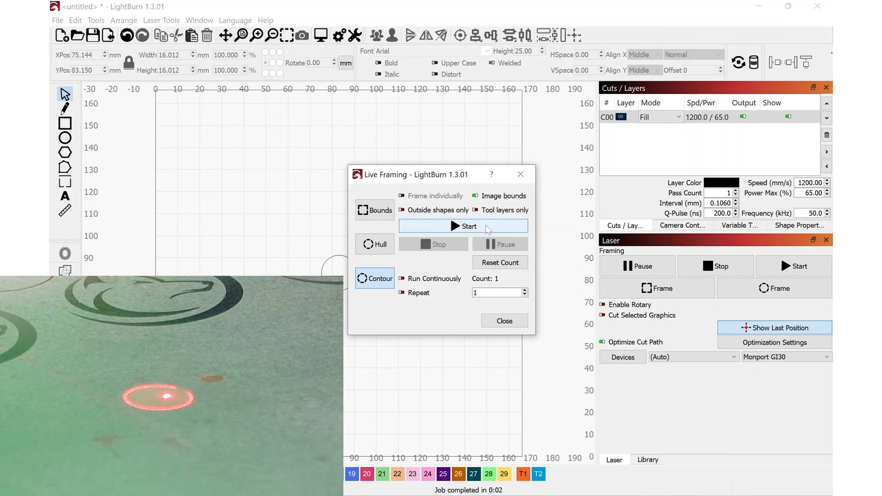
{"action": "left_click", "coordinate": [504, 321]}
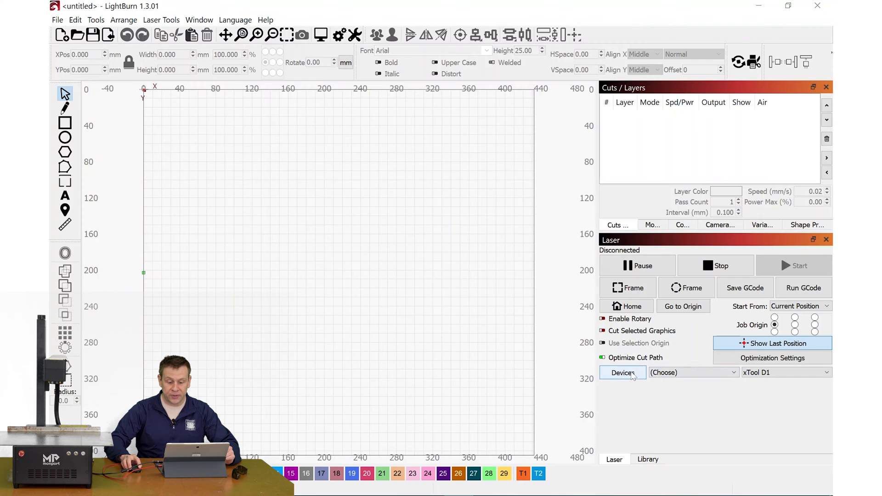
Step: Run Find My Laser again, find no connected devices and cancel the scan
{"action": "left_click", "coordinate": [622, 372]}
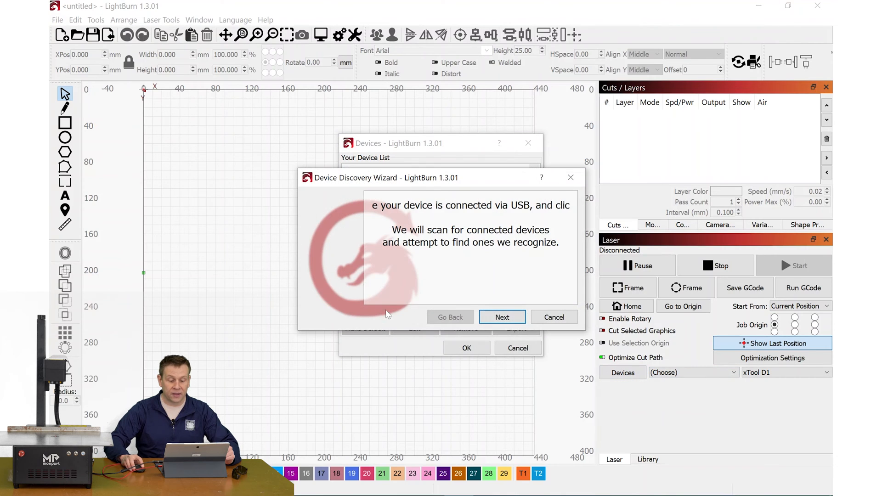
{"action": "left_click", "coordinate": [501, 317]}
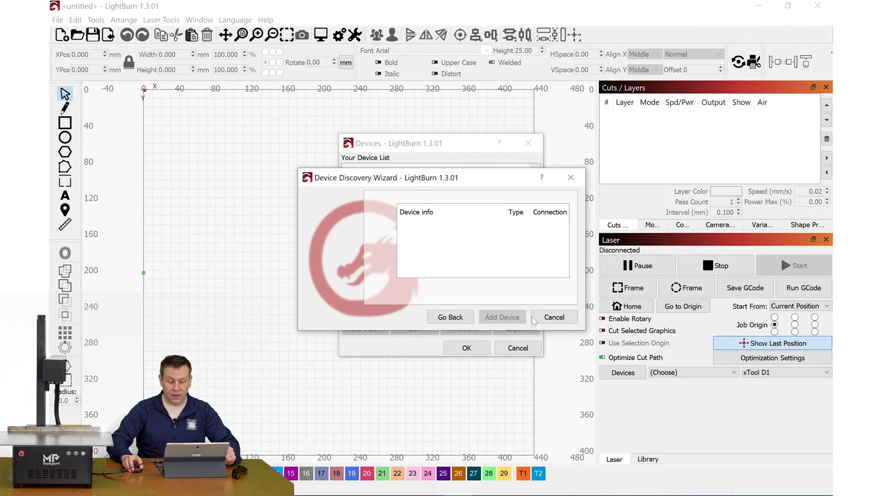
{"action": "left_click", "coordinate": [554, 317]}
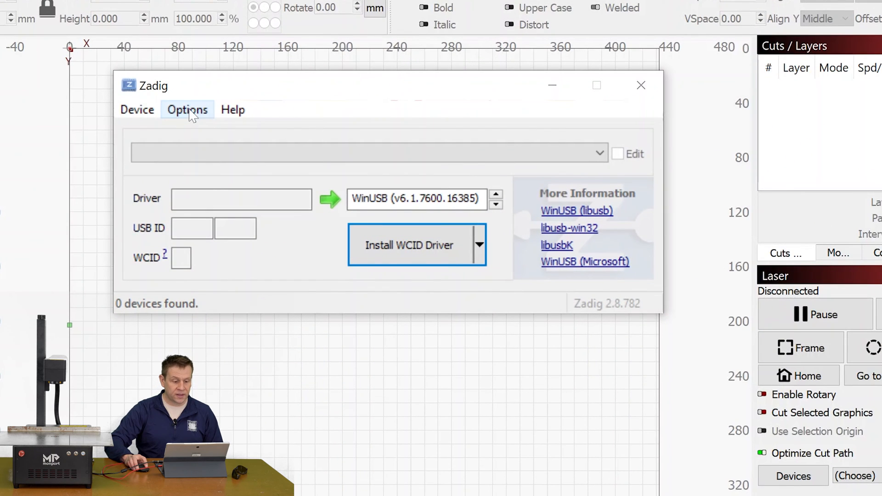
Step: List all USB devices in Zadig and select USBLMCV4 with WinUSB as the target driver
{"action": "left_click", "coordinate": [187, 109]}
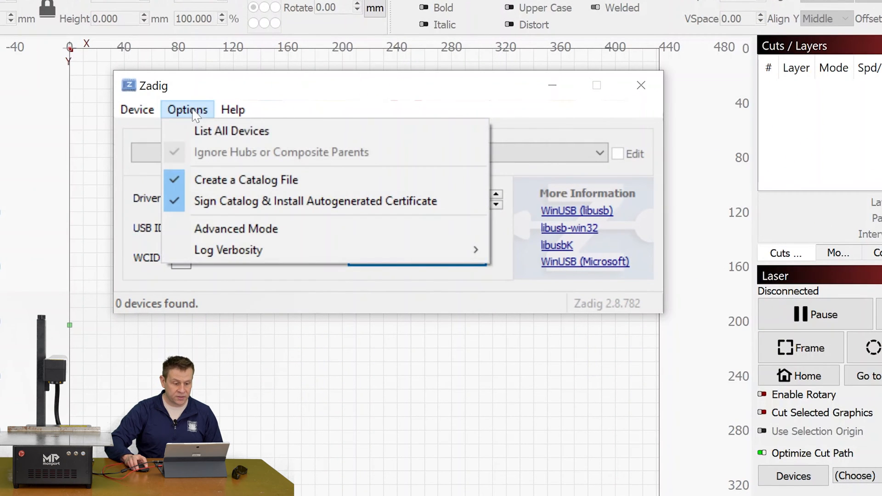
{"action": "left_click", "coordinate": [232, 132]}
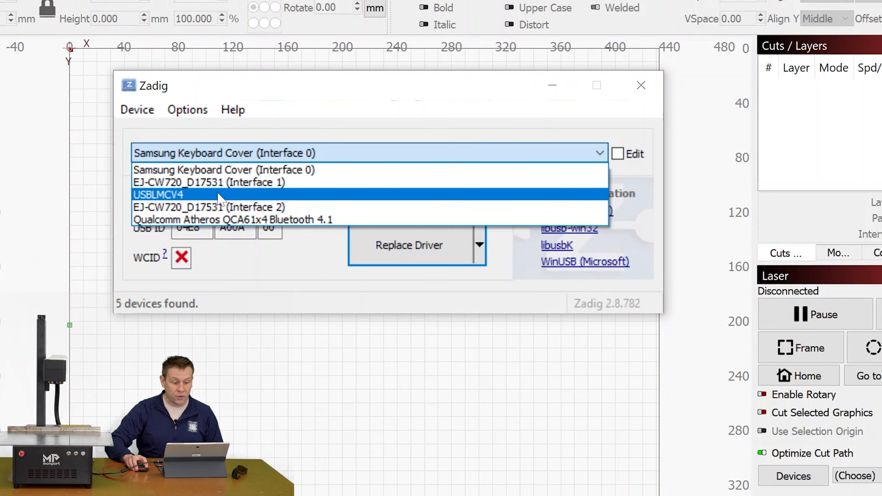
{"action": "left_click", "coordinate": [159, 195]}
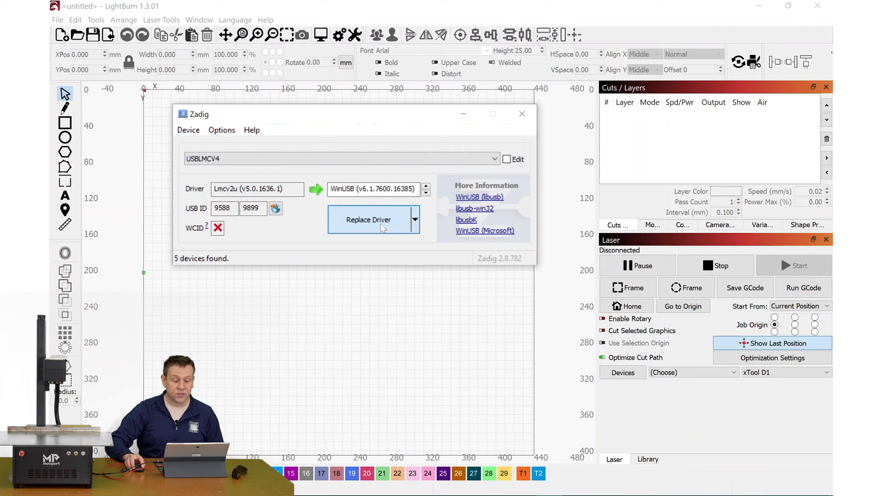
{"action": "mouse_move", "coordinate": [373, 247]}
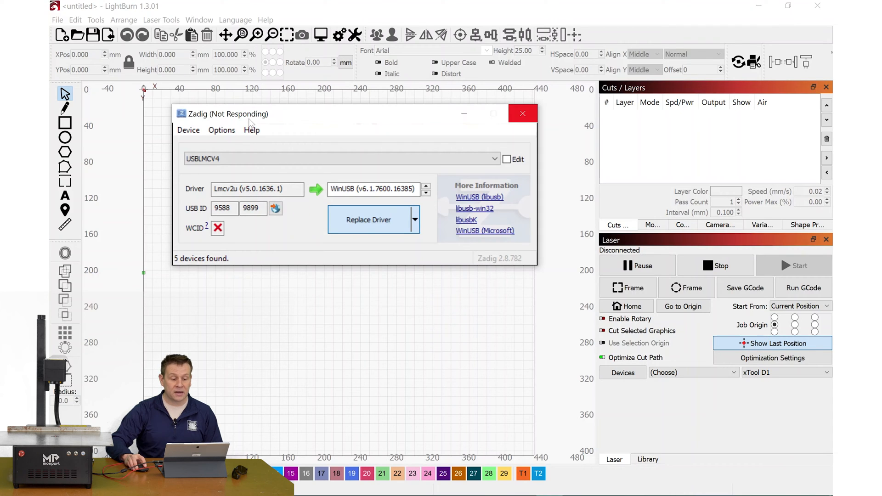
Step: Replace the USBLMCV4 driver with WinUSB, dismiss the success message and close Zadig
{"action": "left_click", "coordinate": [368, 219]}
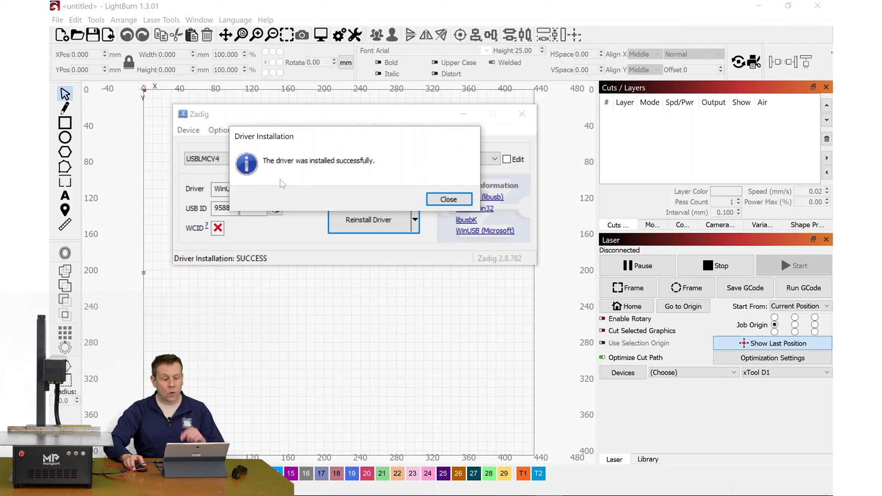
{"action": "left_click", "coordinate": [448, 200]}
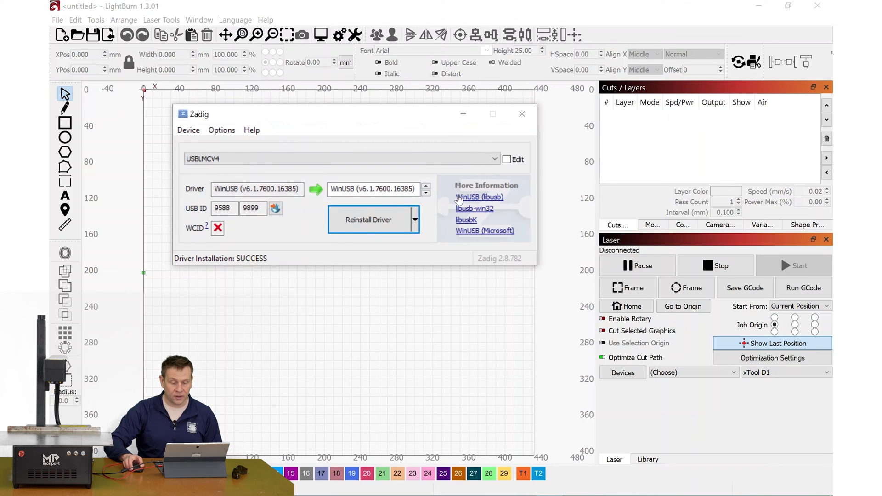
{"action": "left_click", "coordinate": [522, 114]}
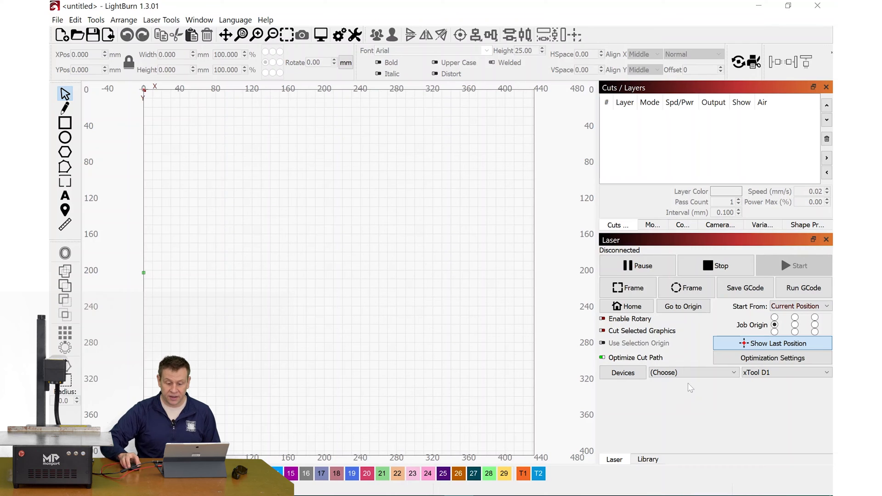
Step: Start Find My Laser from Devices and begin scanning USB for a connected laser
{"action": "left_click", "coordinate": [623, 372]}
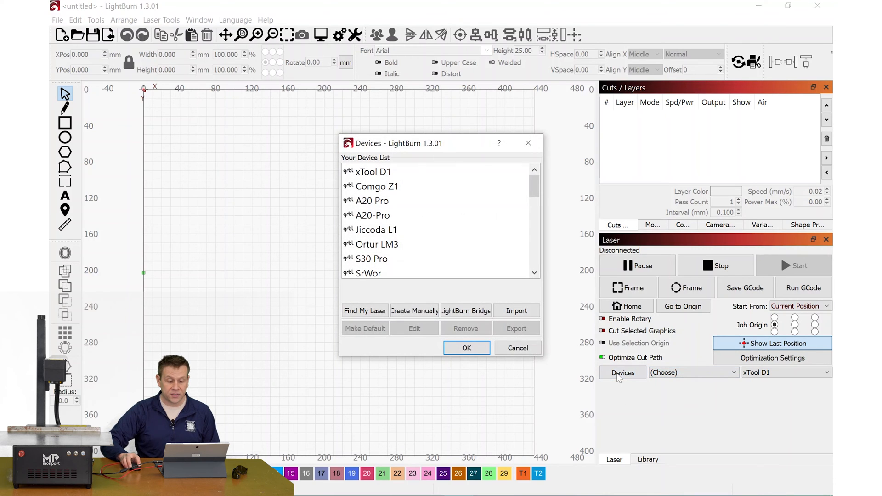
{"action": "left_click", "coordinate": [364, 310]}
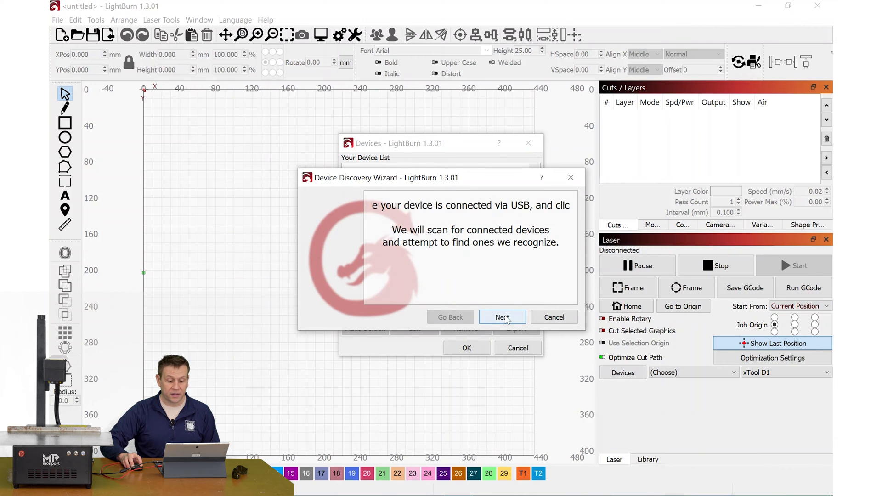
{"action": "left_click", "coordinate": [502, 317]}
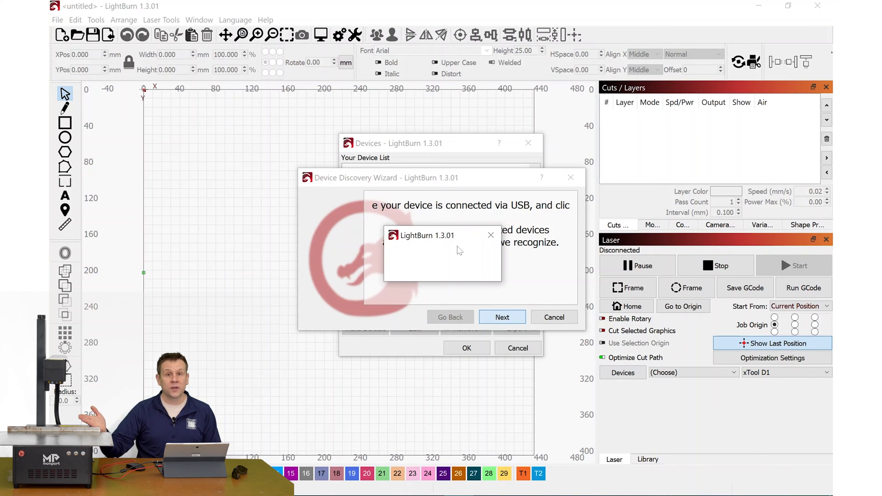
{"action": "mouse_move", "coordinate": [465, 266]}
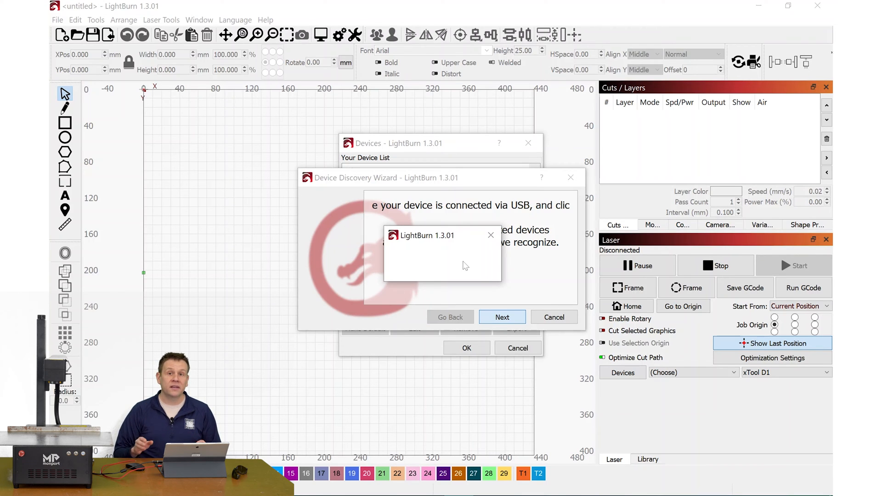
Step: Let the scan finish, finding the JCZFiber (USB-Lite) 110mm x 110mm galvo device
{"action": "left_click", "coordinate": [502, 318]}
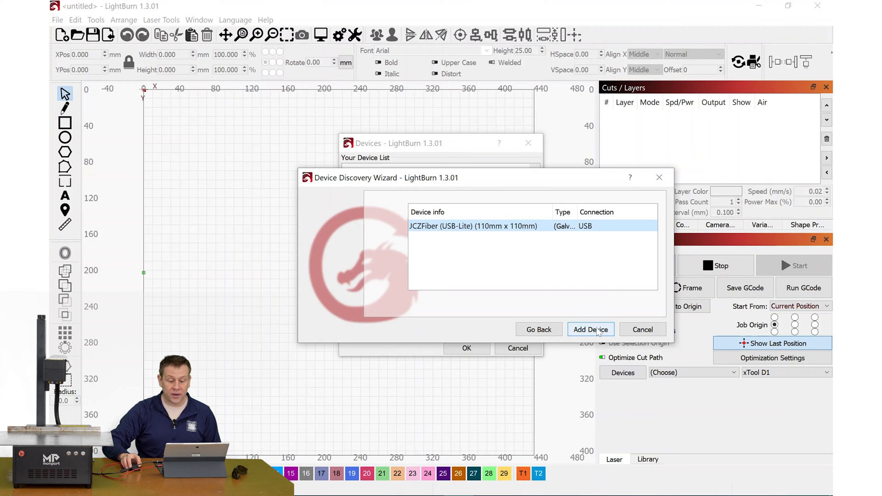
Step: Add the detected JCZFiber device and start importing an EZCad configuration
{"action": "left_click", "coordinate": [591, 329]}
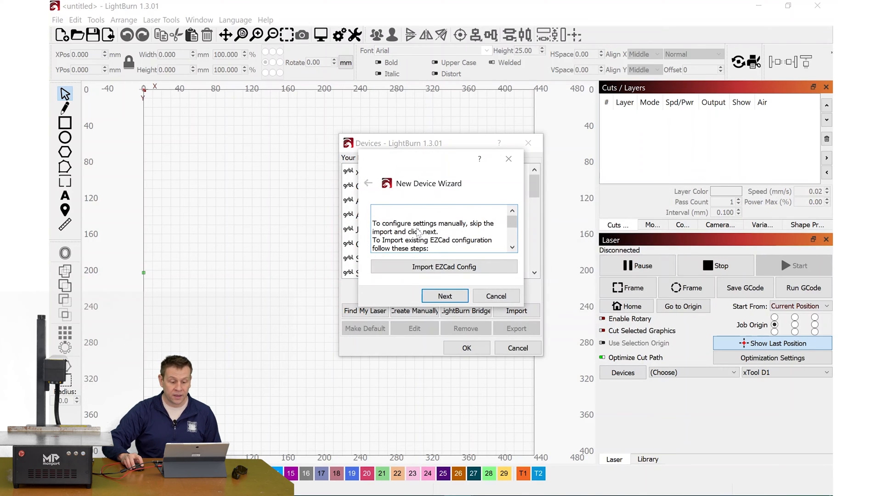
{"action": "scroll", "scroll_direction": "down", "scroll_amount": 3}
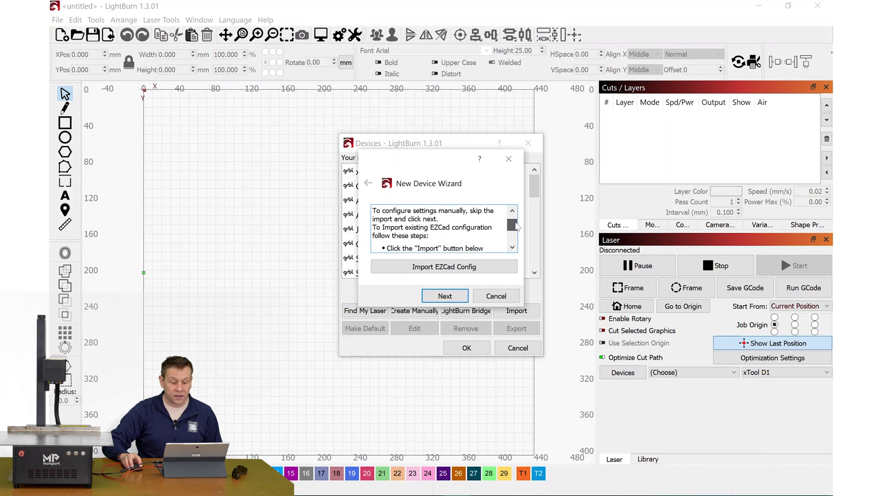
{"action": "scroll", "scroll_direction": "down", "scroll_amount": 3}
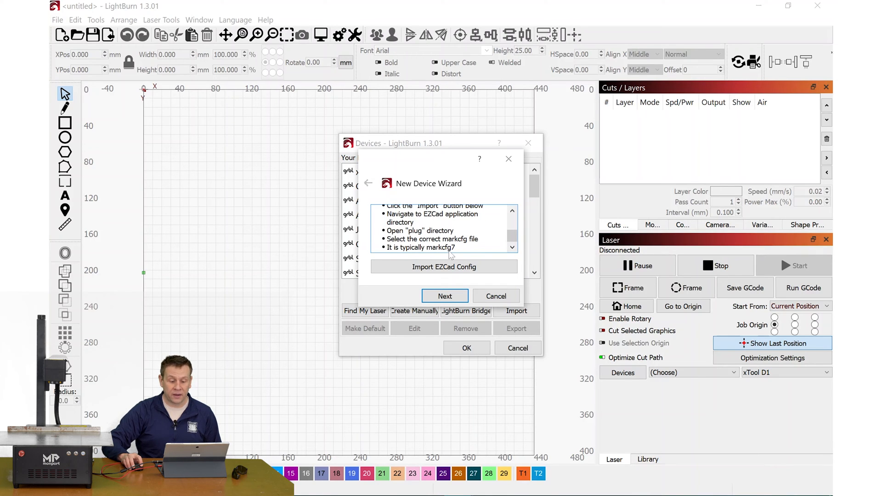
{"action": "left_click", "coordinate": [444, 267]}
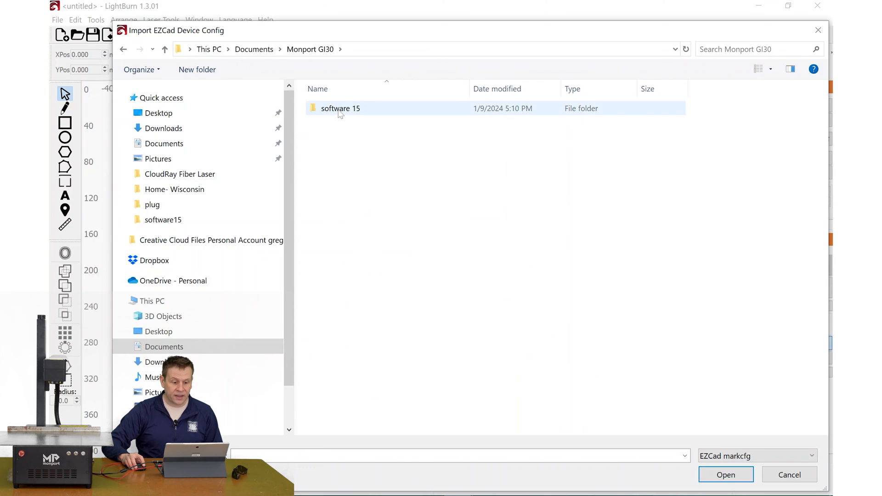
Step: Browse software 15 > software15 > plug and load the markcfg7 config file
{"action": "double_click", "coordinate": [340, 108]}
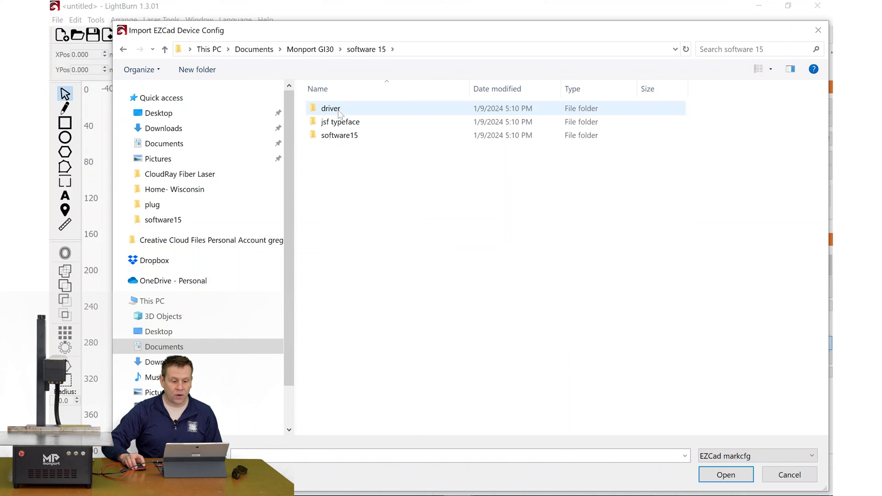
{"action": "left_click", "coordinate": [339, 135]}
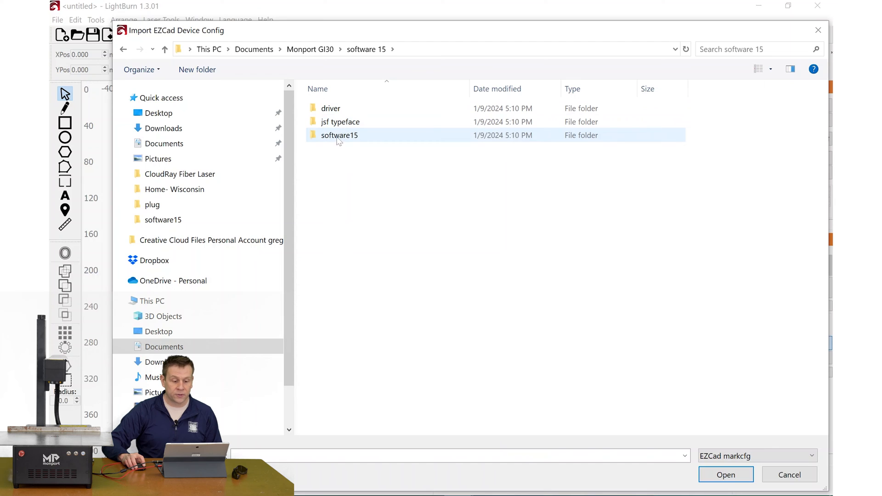
{"action": "double_click", "coordinate": [339, 135]}
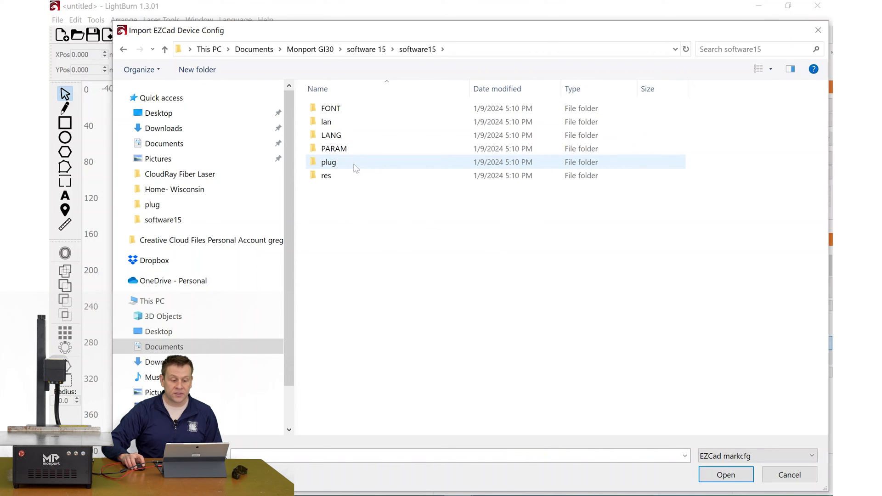
{"action": "mouse_move", "coordinate": [345, 166]}
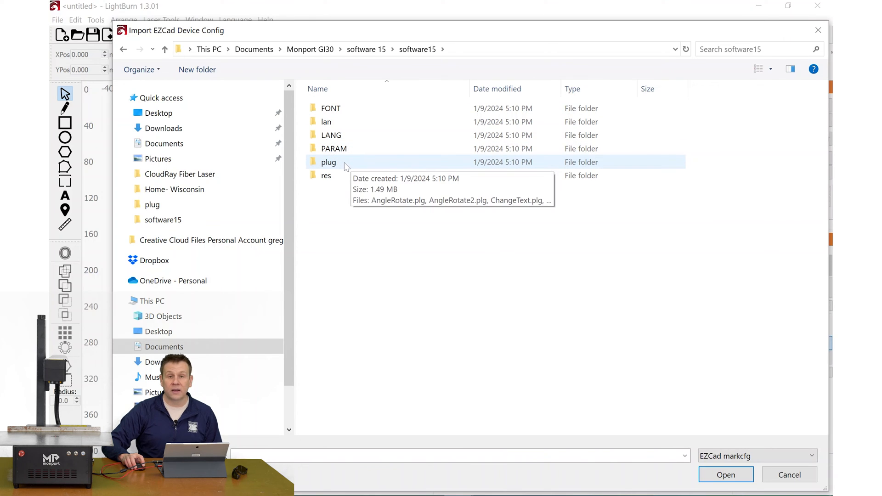
{"action": "double_click", "coordinate": [328, 162]}
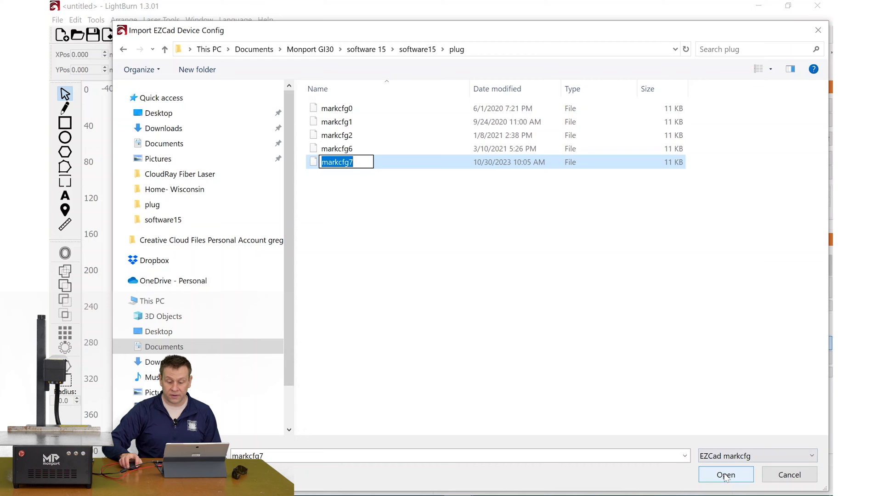
{"action": "left_click", "coordinate": [726, 474]}
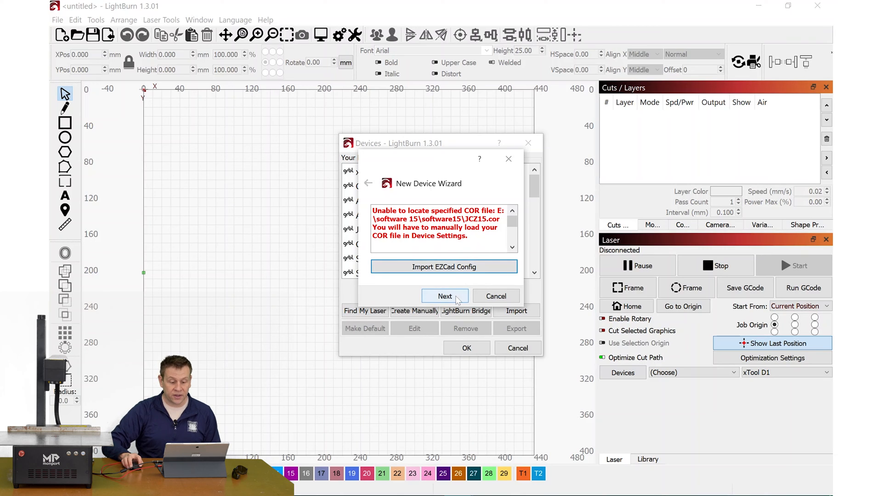
Step: Name the device Monport GI30, keep the 166 x 166 mm work area and finish the wizard
{"action": "left_click", "coordinate": [445, 296]}
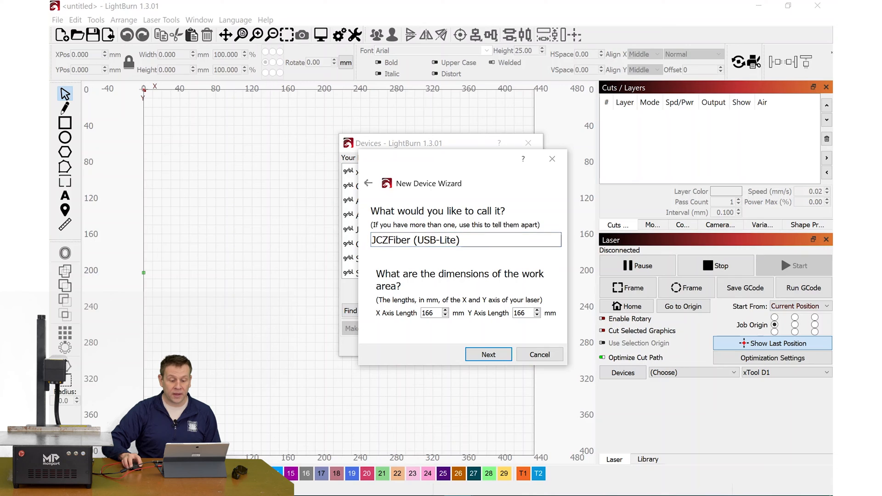
{"action": "type", "text": "M"}
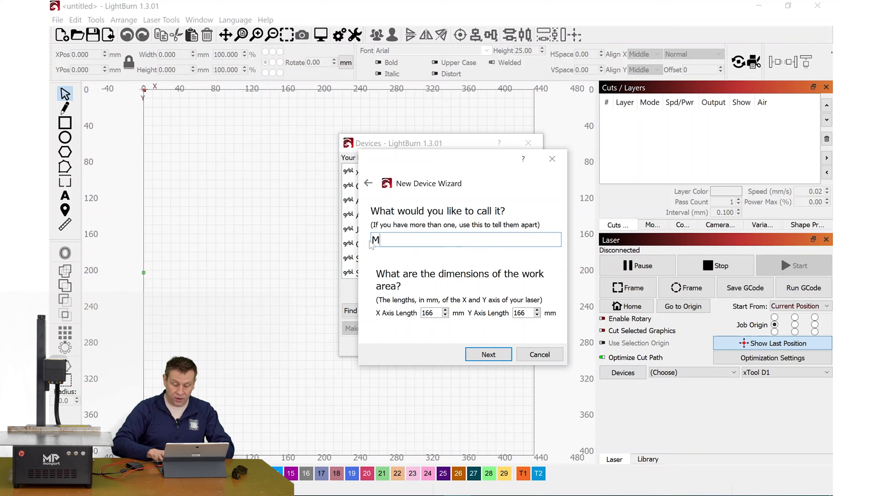
{"action": "type", "text": "onport Gi"}
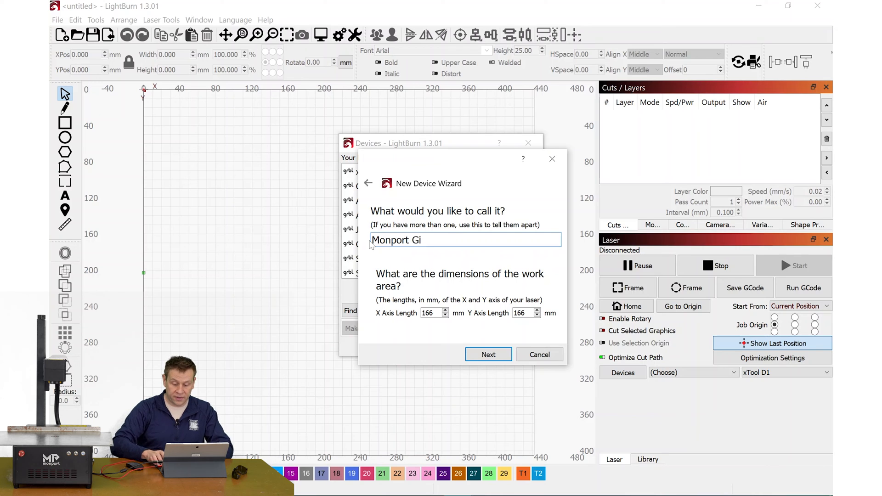
{"action": "type", "text": "I30"}
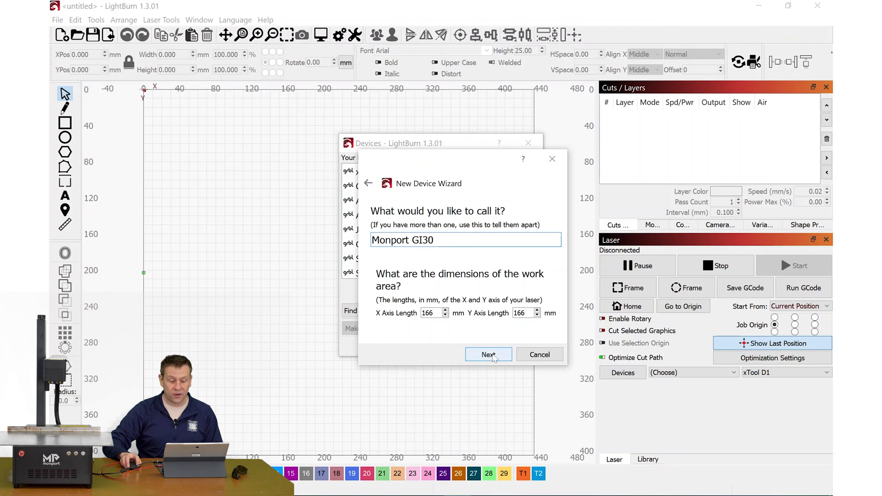
{"action": "left_click", "coordinate": [488, 355]}
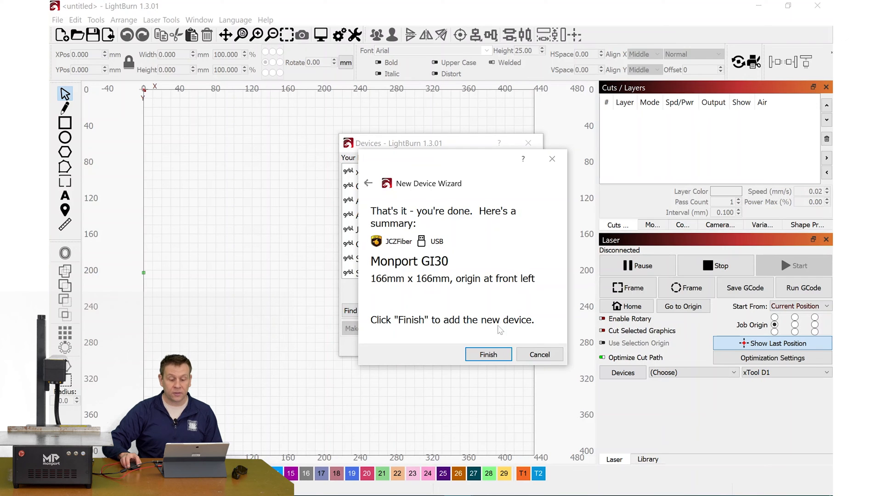
{"action": "left_click", "coordinate": [488, 355]}
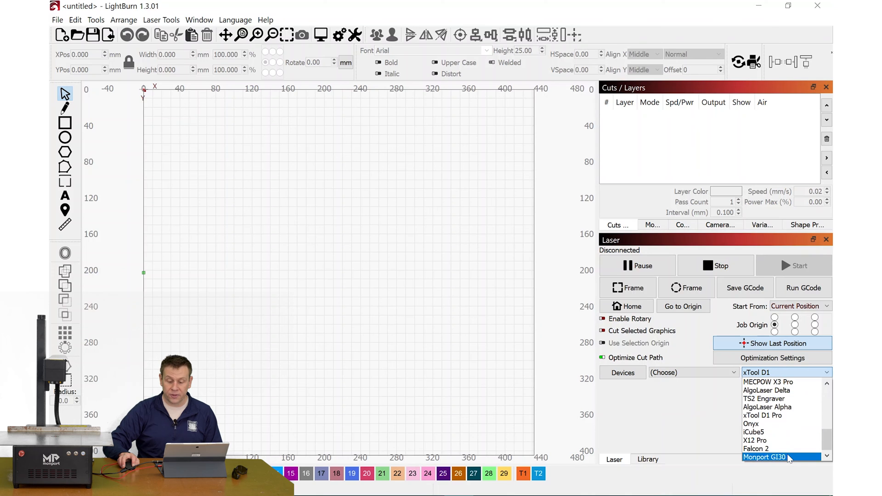
Step: Make Monport GI30 the active laser in the Laser panel's device dropdown
{"action": "left_click", "coordinate": [764, 457]}
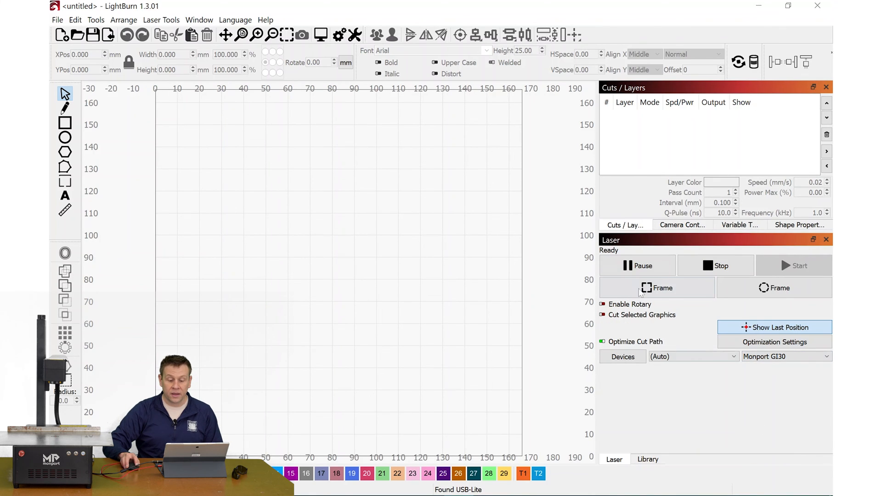
{"action": "mouse_move", "coordinate": [616, 255]}
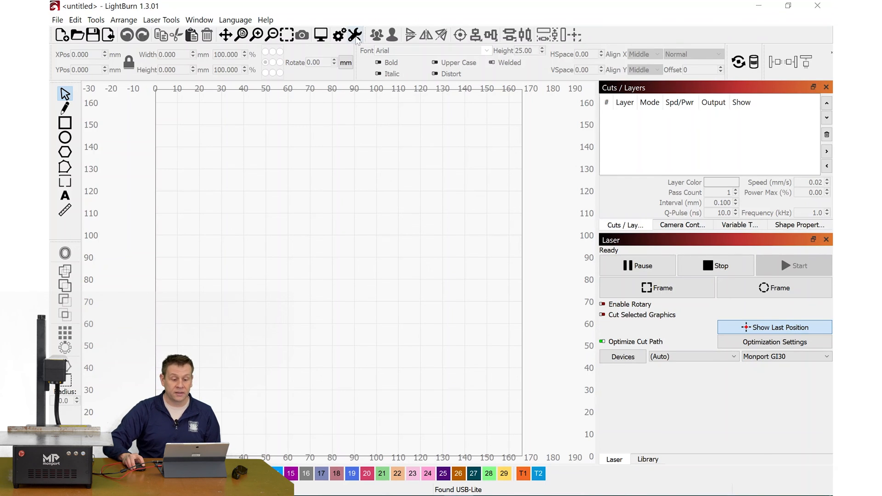
{"action": "mouse_move", "coordinate": [355, 35]}
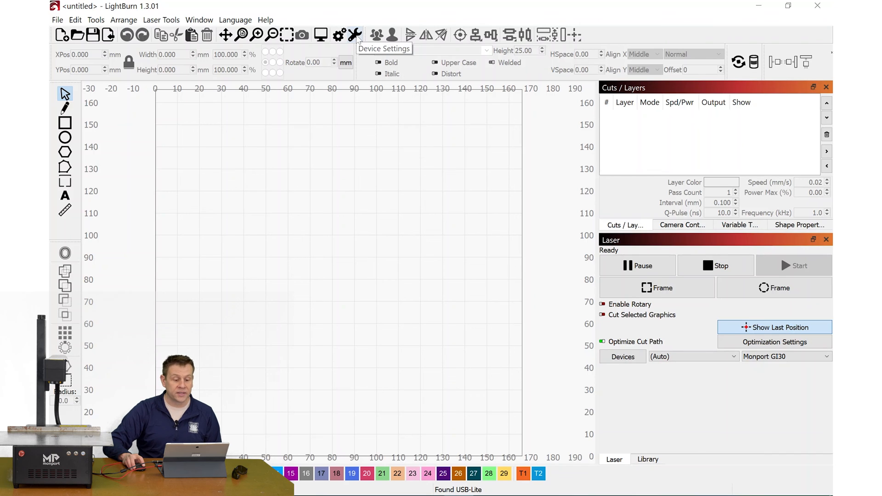
Step: Load JCZ15.cor from software15 as the Monport GI30's lens correction file and save the settings
{"action": "left_click", "coordinate": [339, 35]}
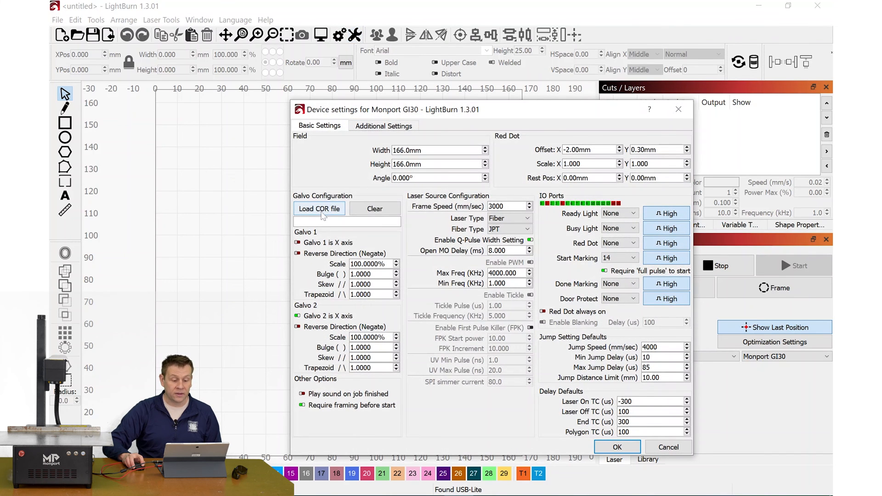
{"action": "left_click", "coordinate": [319, 209]}
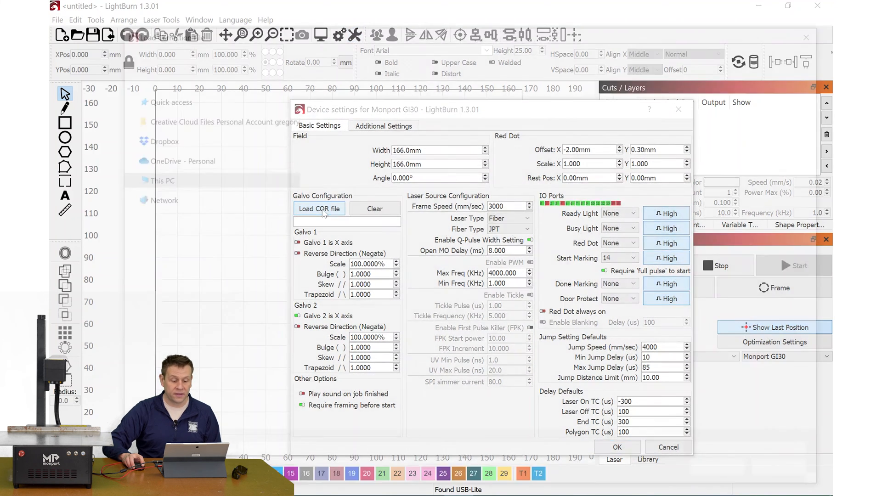
{"action": "left_click", "coordinate": [319, 209]}
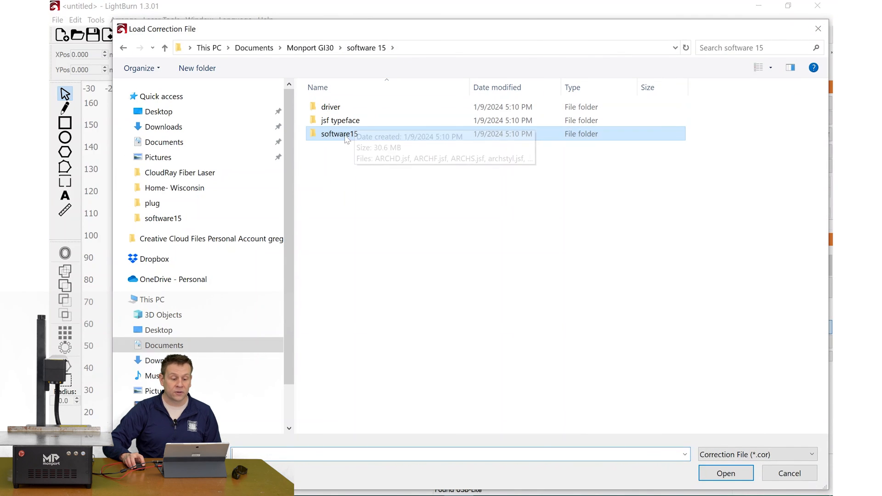
{"action": "double_click", "coordinate": [339, 134]}
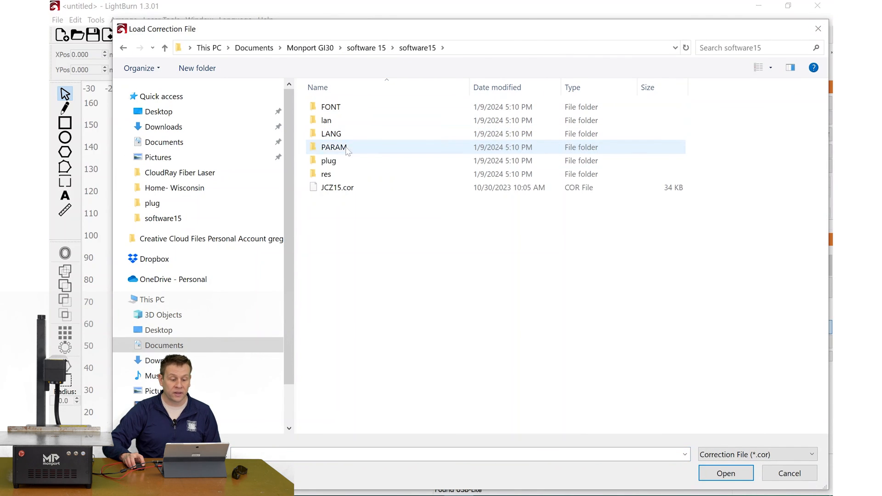
{"action": "left_click", "coordinate": [337, 187]}
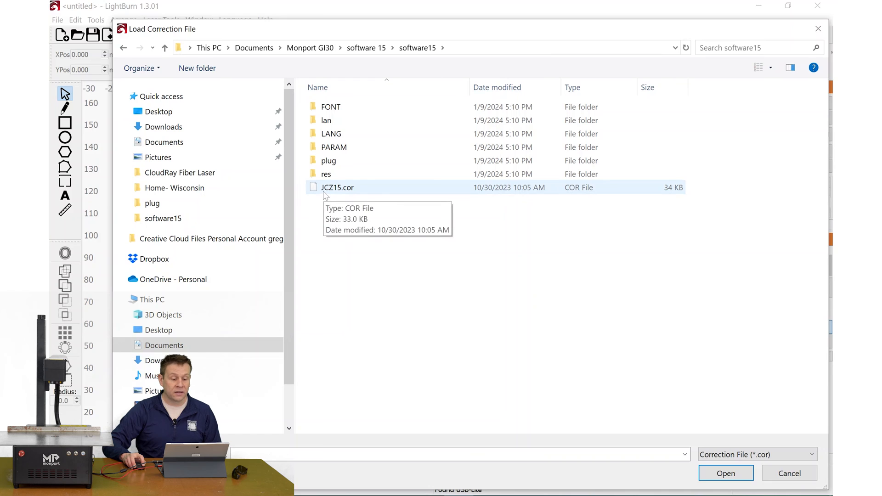
{"action": "mouse_move", "coordinate": [339, 195]}
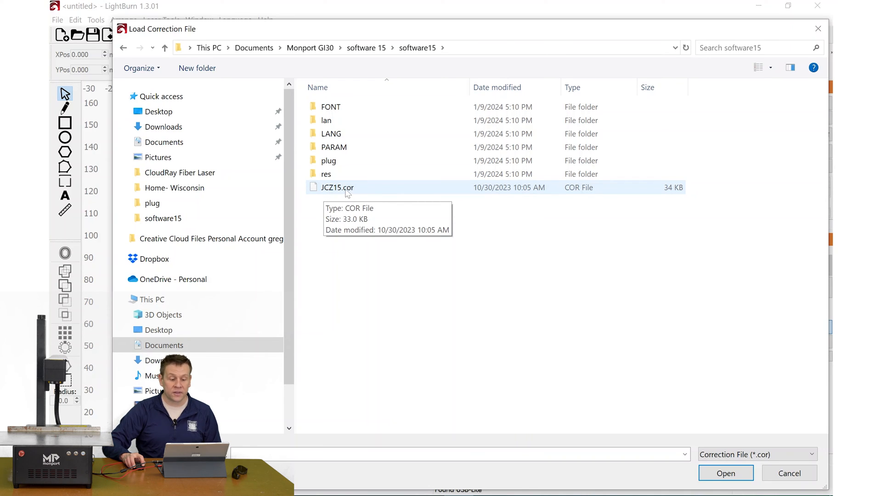
{"action": "left_click", "coordinate": [337, 188]}
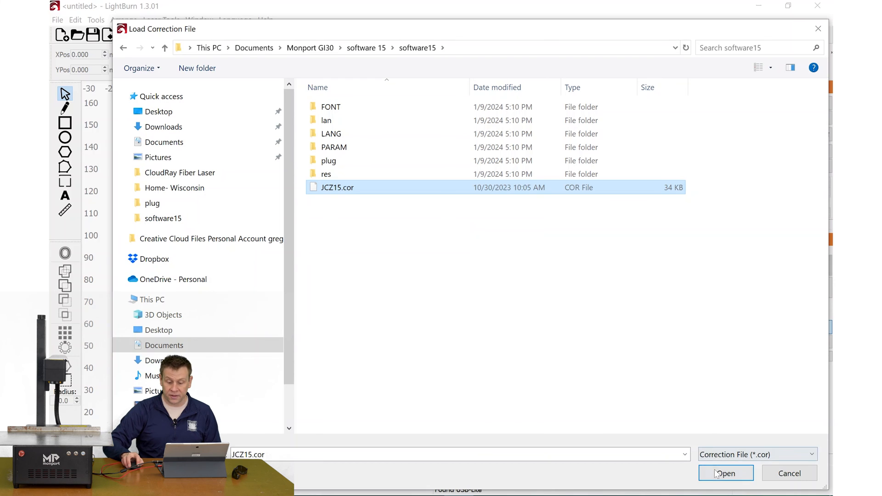
{"action": "left_click", "coordinate": [725, 474]}
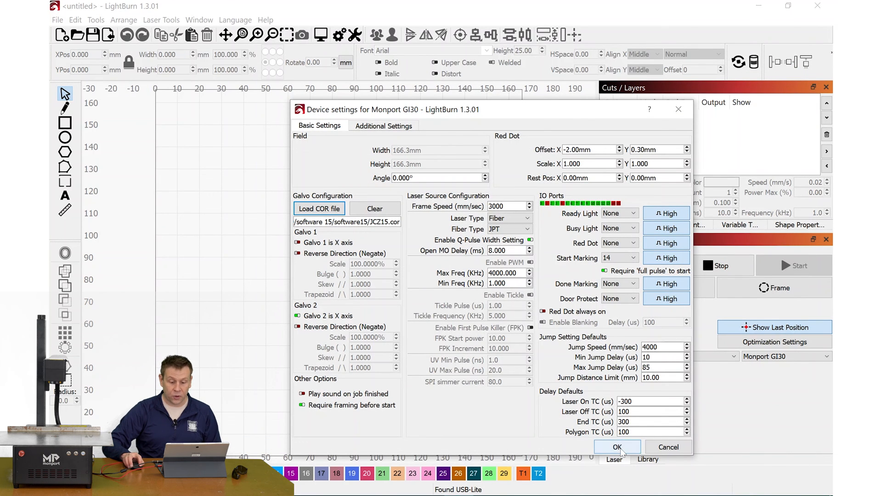
{"action": "left_click", "coordinate": [617, 447]}
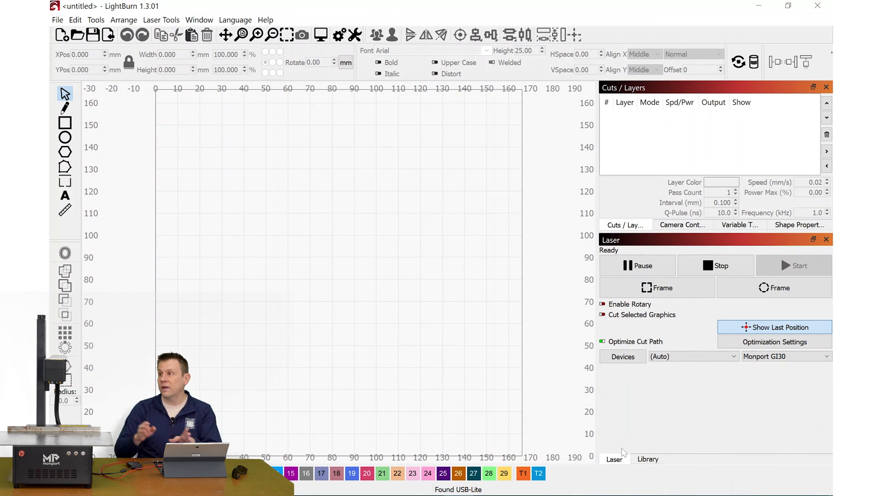
{"action": "mouse_move", "coordinate": [477, 299]}
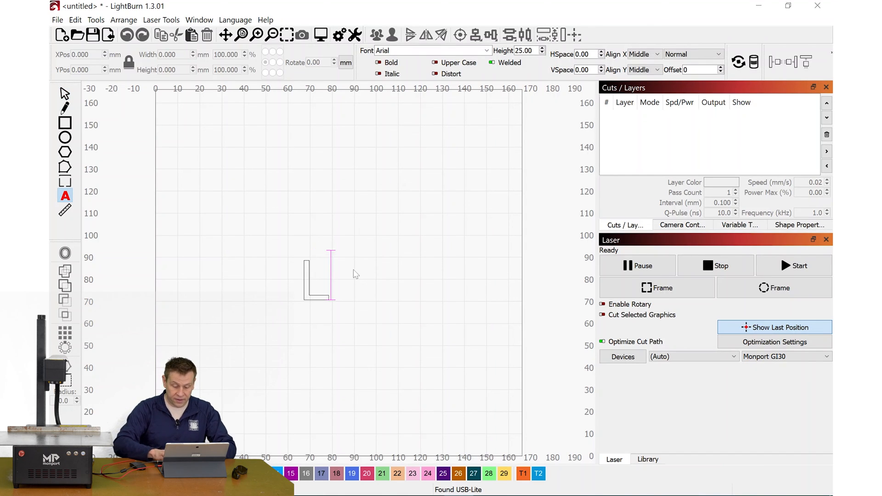
Step: Create the text LightBurn, move it to page center and start live framing
{"action": "type", "text": "LightBurn"}
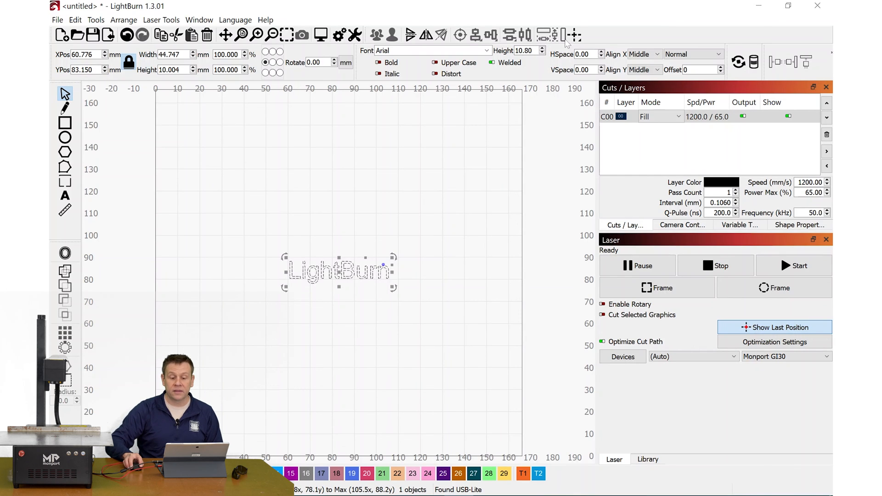
{"action": "left_click", "coordinate": [573, 35]}
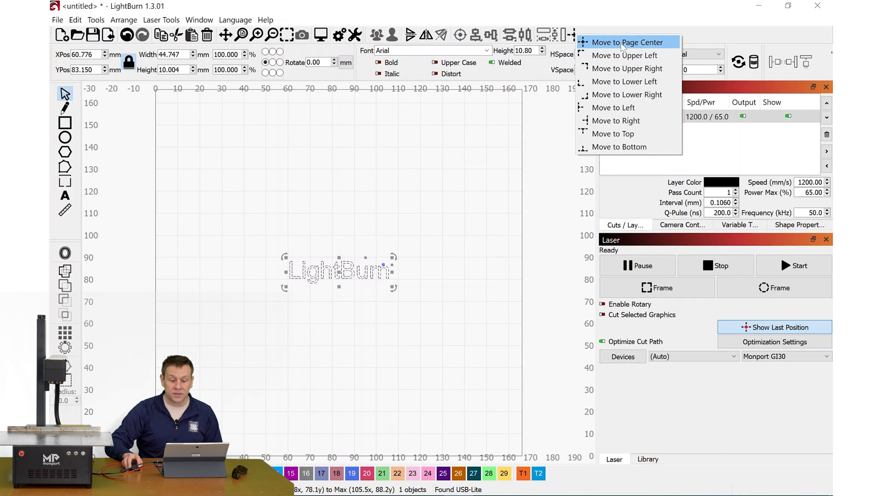
{"action": "left_click", "coordinate": [628, 42]}
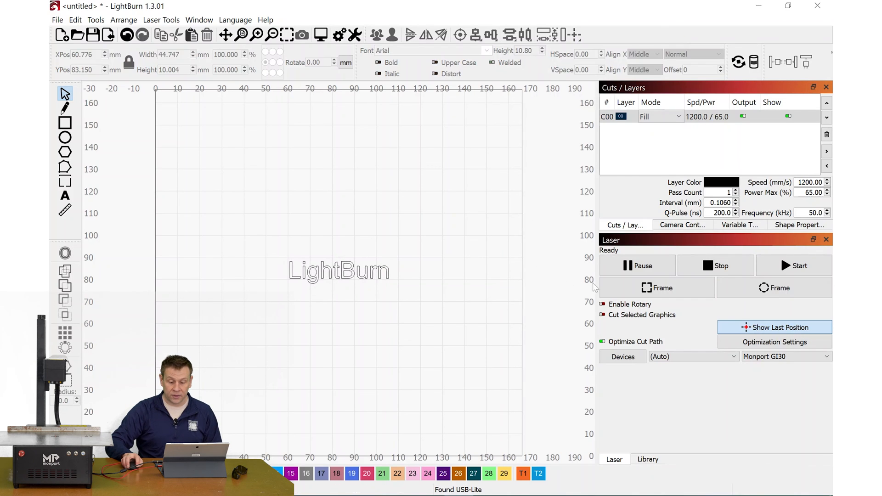
{"action": "left_click", "coordinate": [656, 288]}
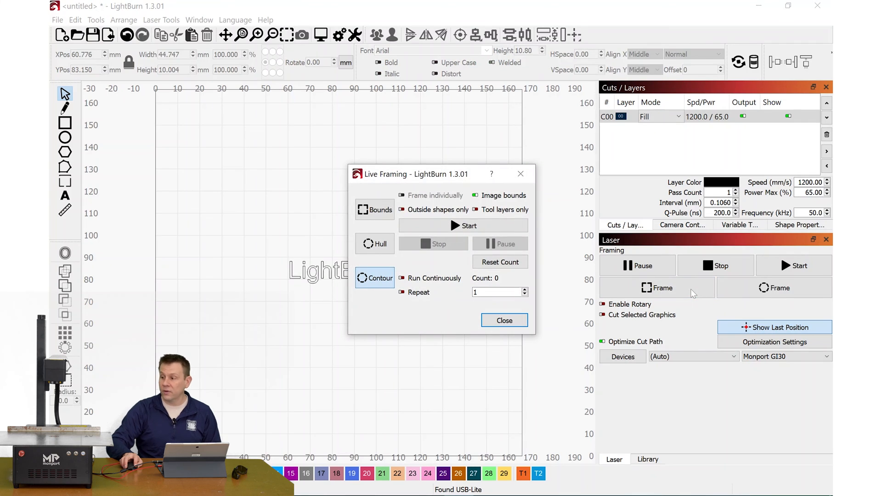
Step: Trace the text contour on the material and run the engraving job to completion
{"action": "left_click", "coordinate": [657, 287]}
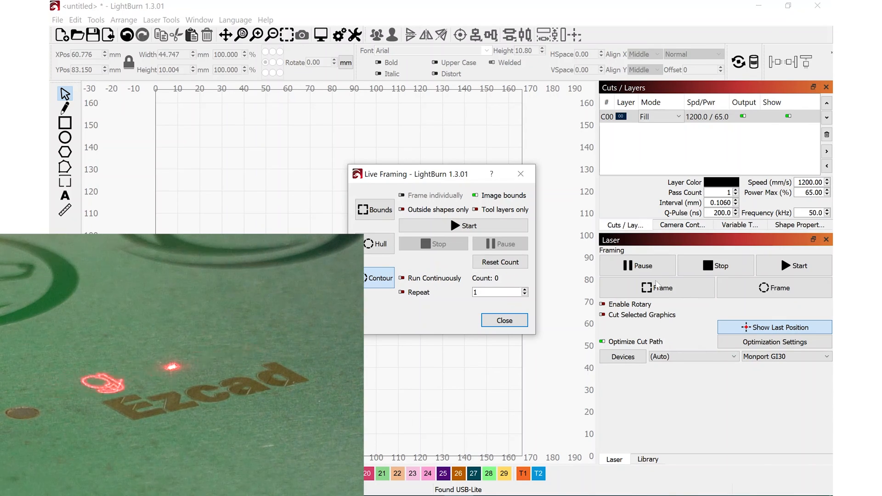
{"action": "left_click", "coordinate": [462, 226]}
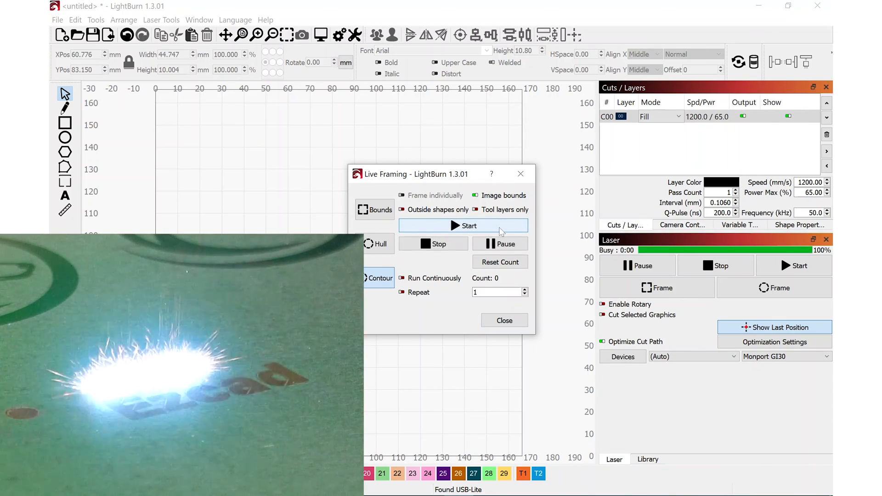
{"action": "left_click", "coordinate": [462, 226]}
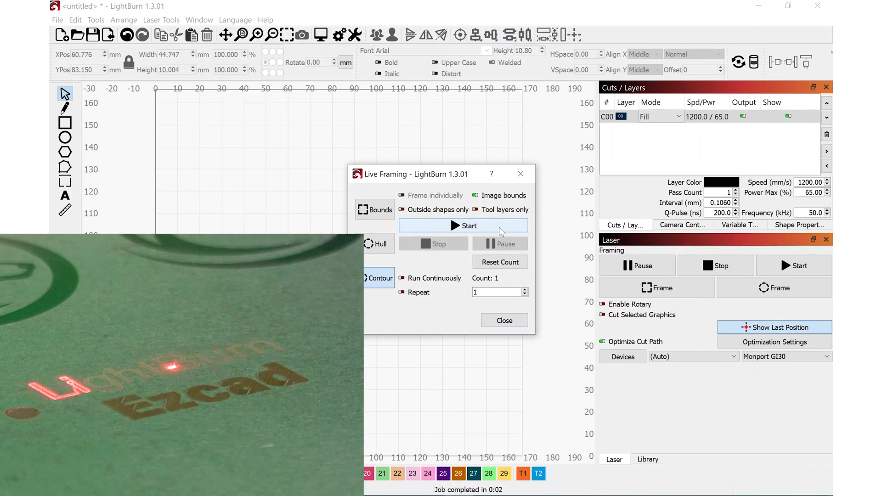